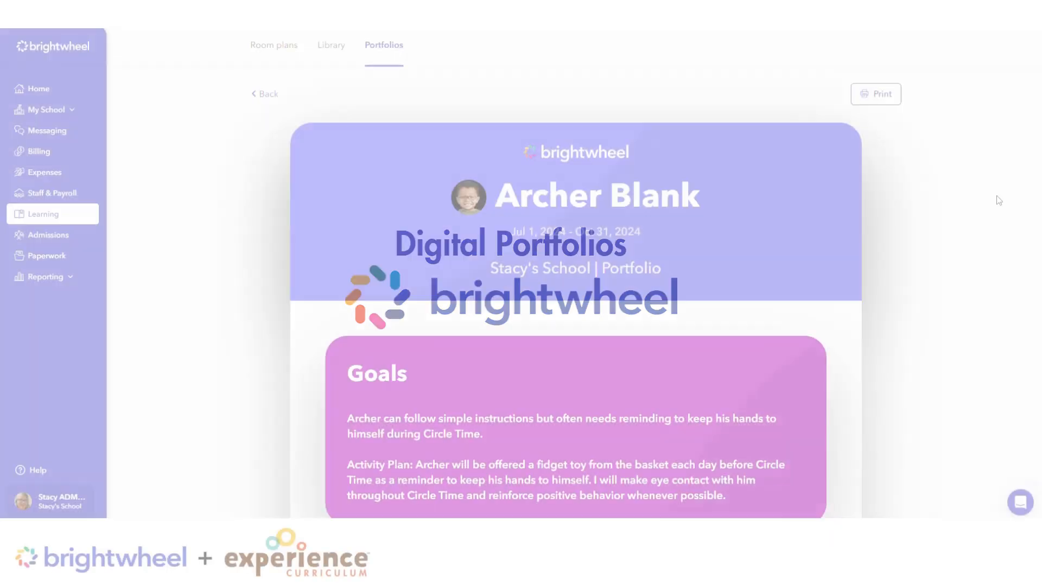
Review the portfolio's problem-solving and Literacy & Language writing observations.
scroll(down, 3)
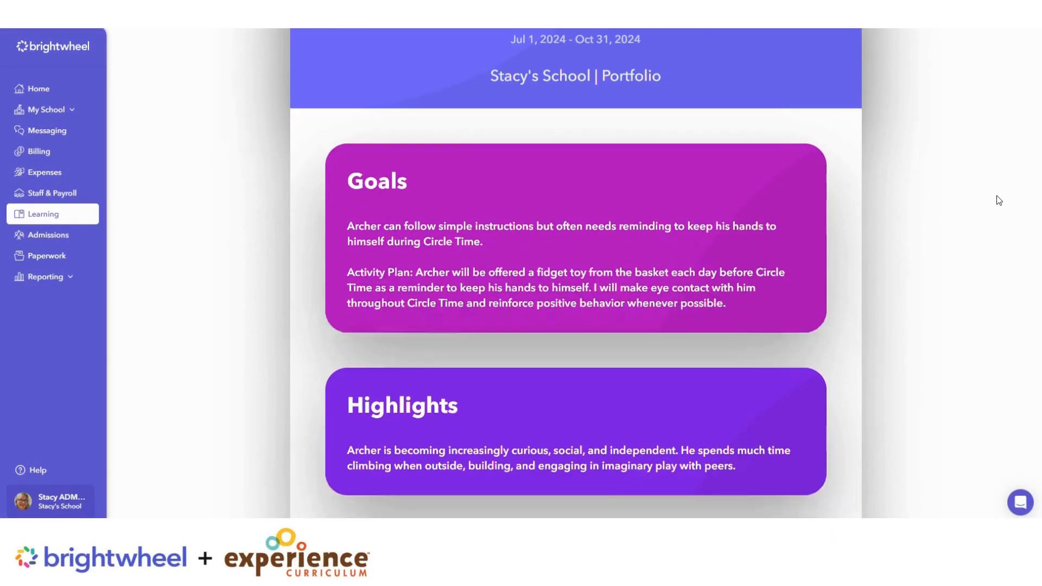
scroll(down, 3)
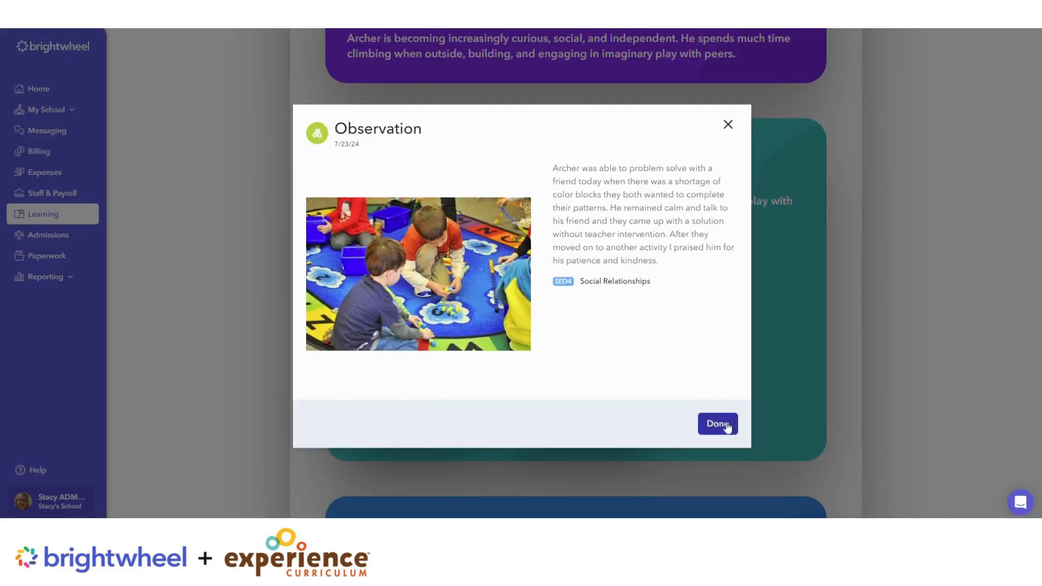
click(717, 423)
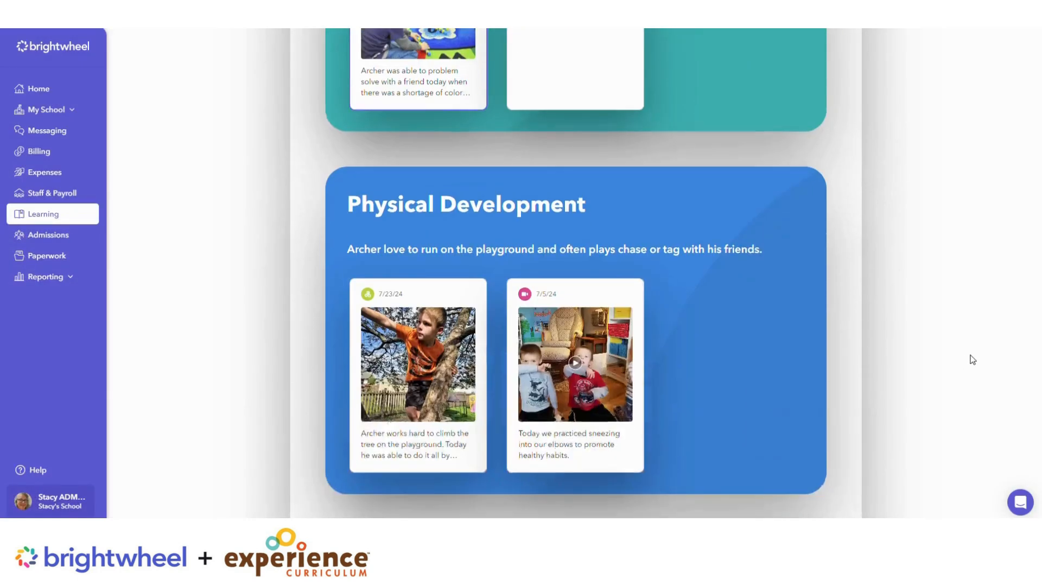
scroll(down, 3)
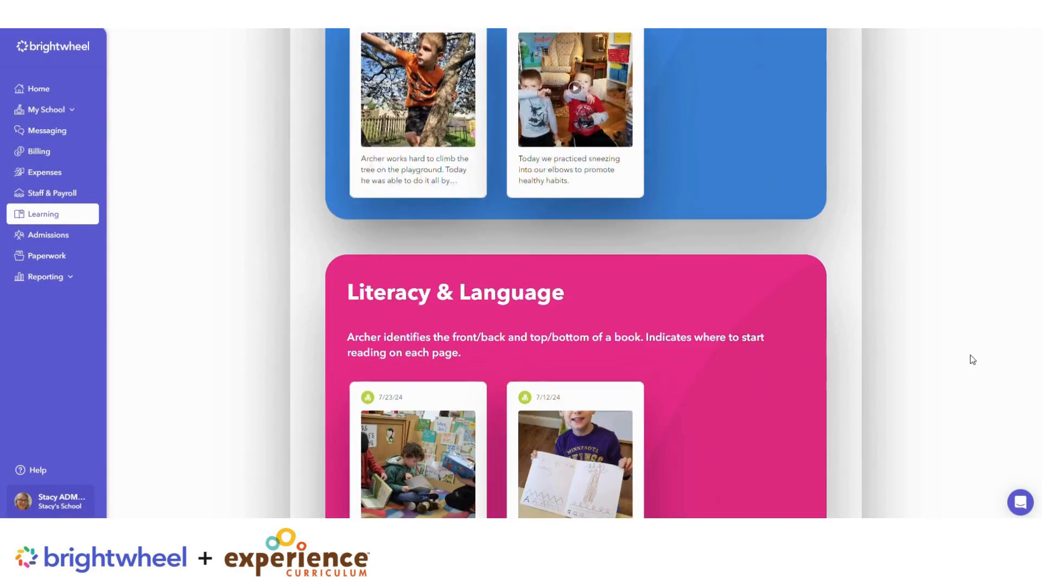
click(574, 463)
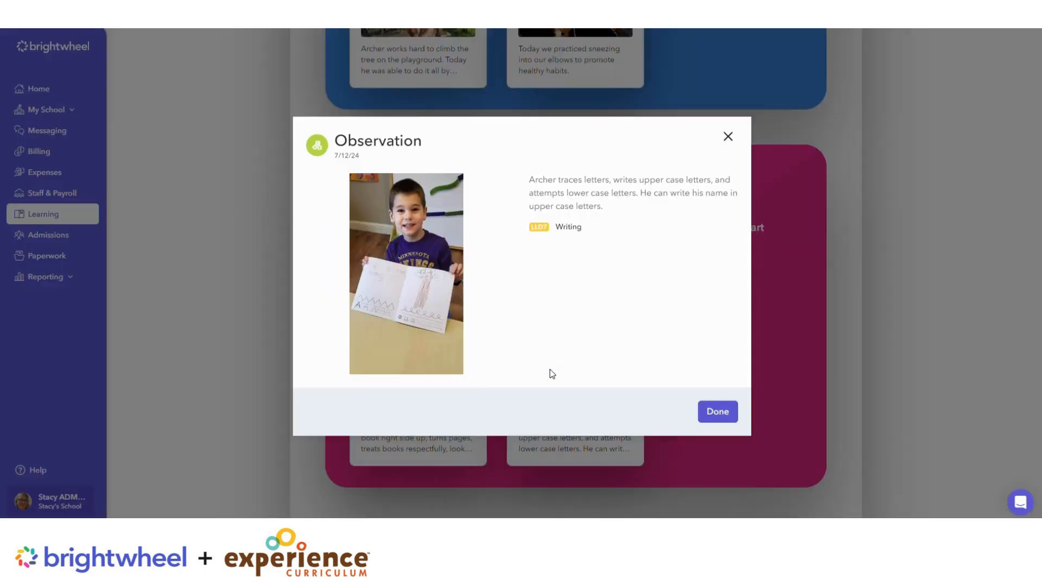
click(716, 412)
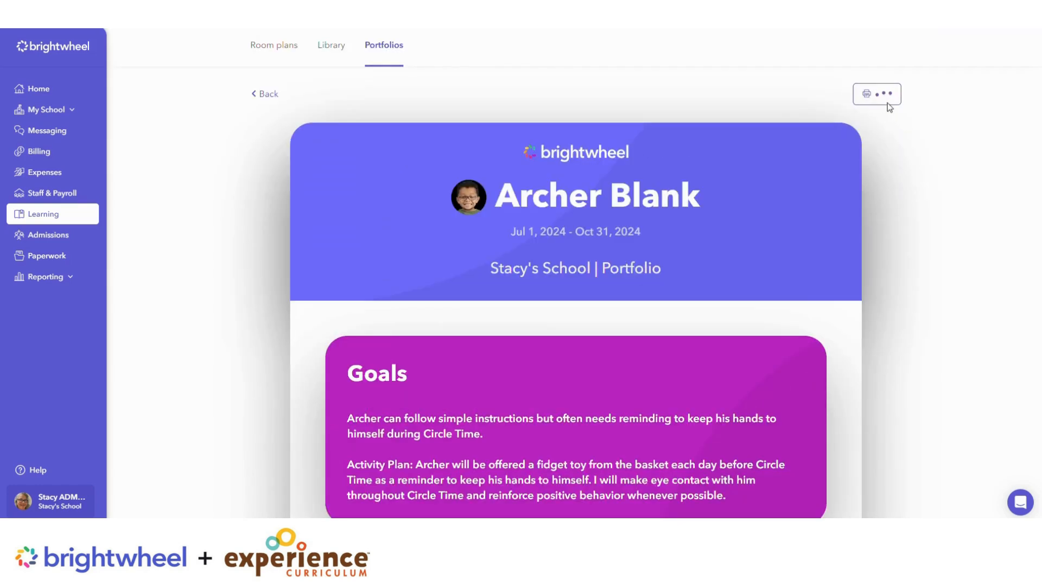
click(866, 93)
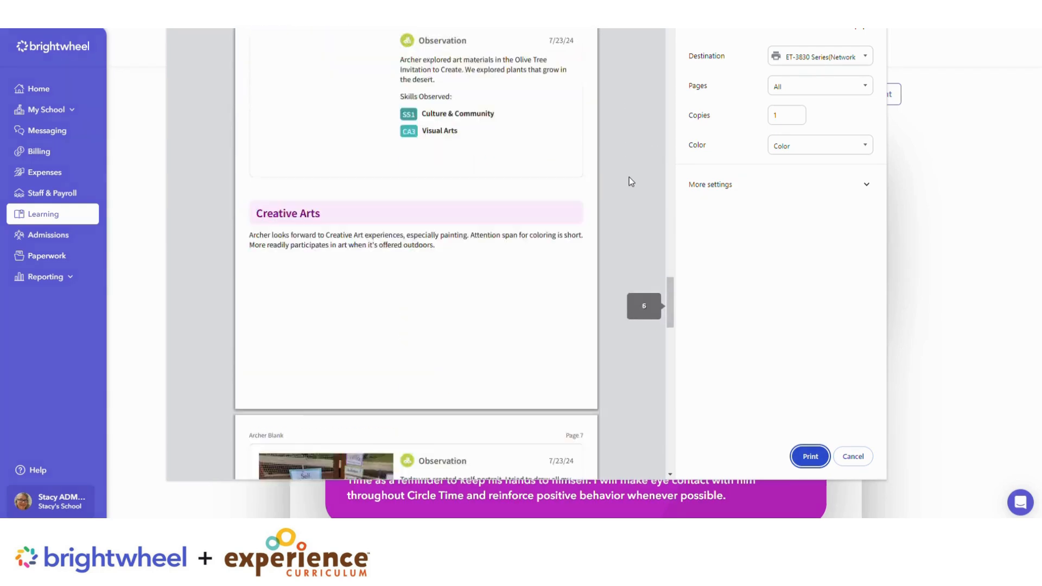
click(853, 457)
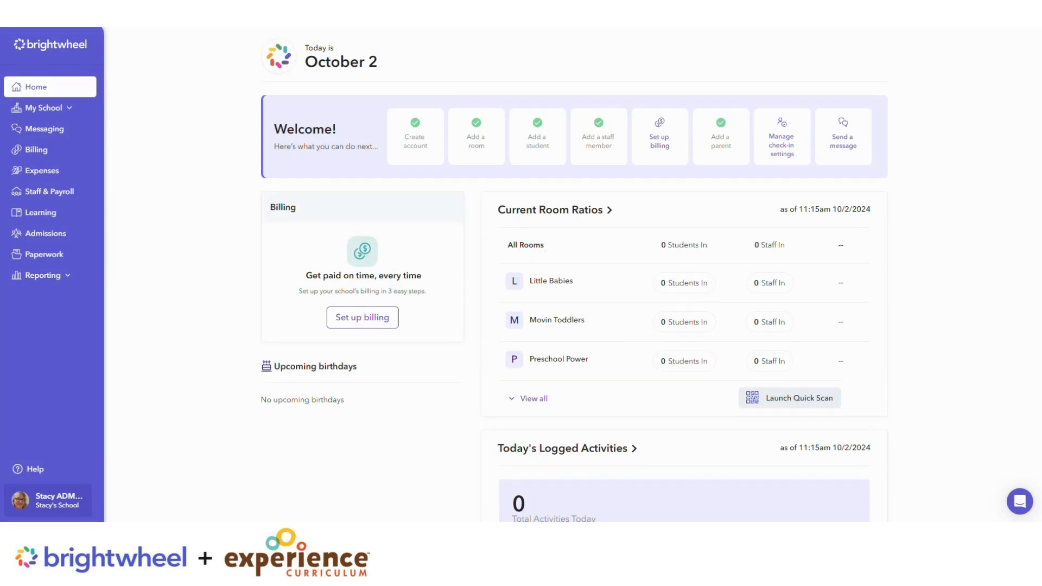
mouse_move(105, 211)
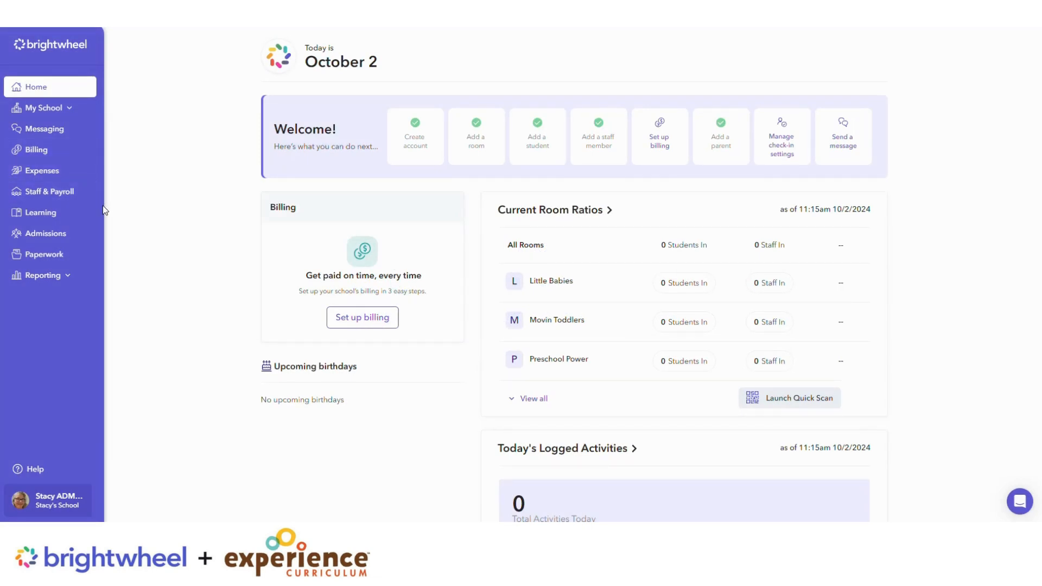
From Learning > Portfolios, begin creating a new student Portfolio.
click(40, 212)
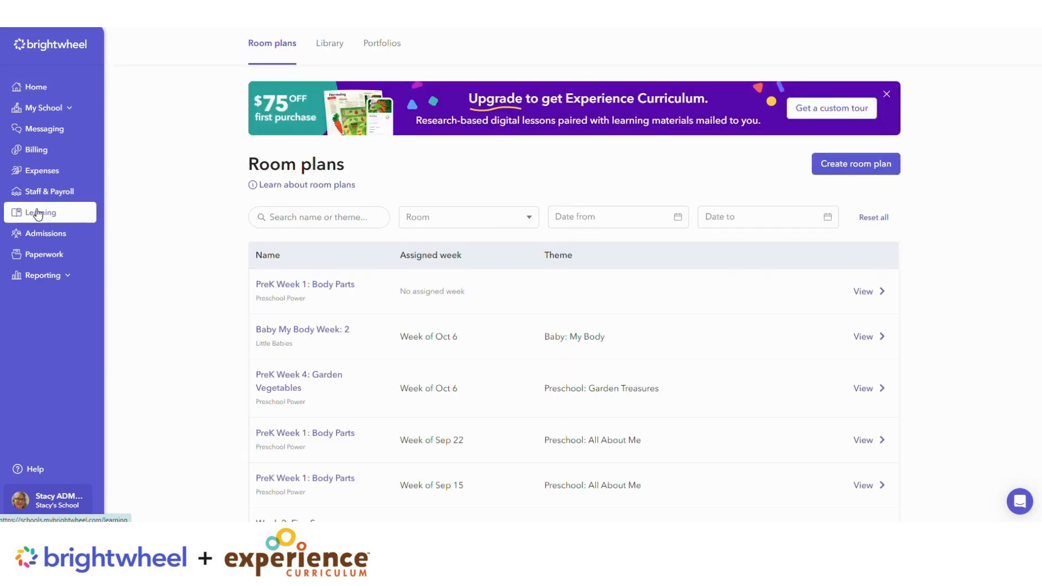
click(383, 42)
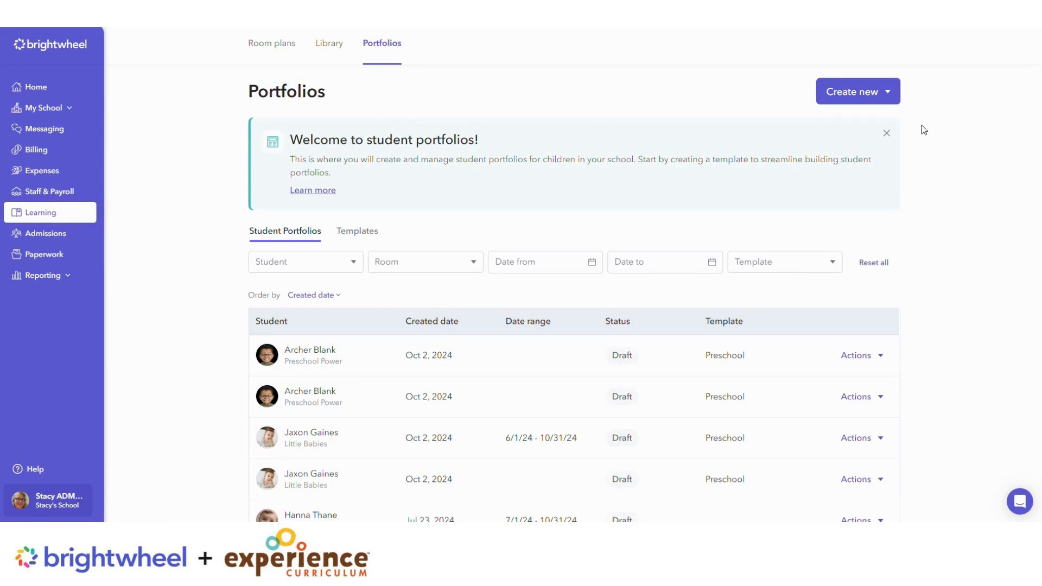
click(857, 91)
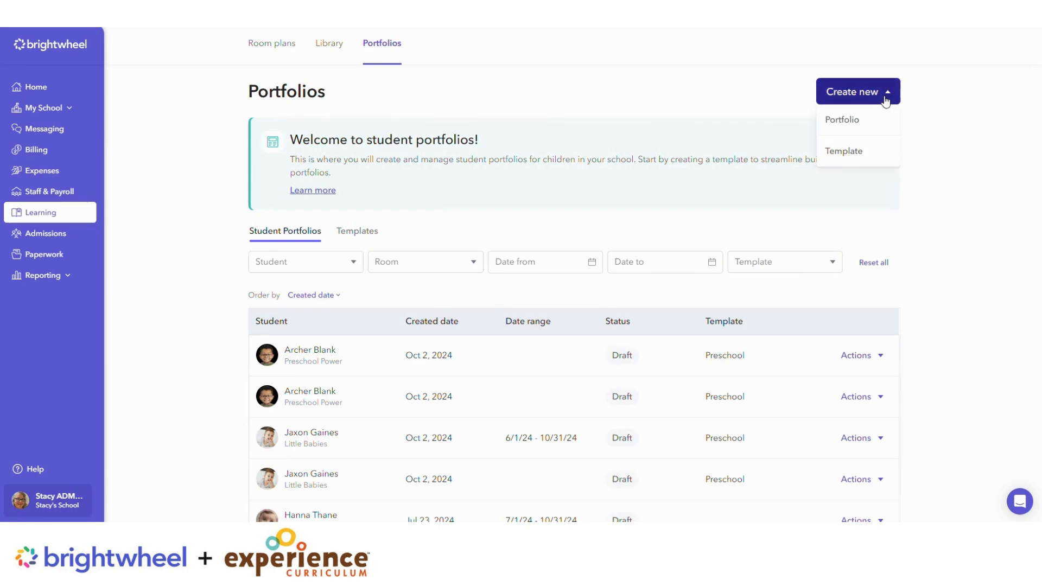
click(843, 120)
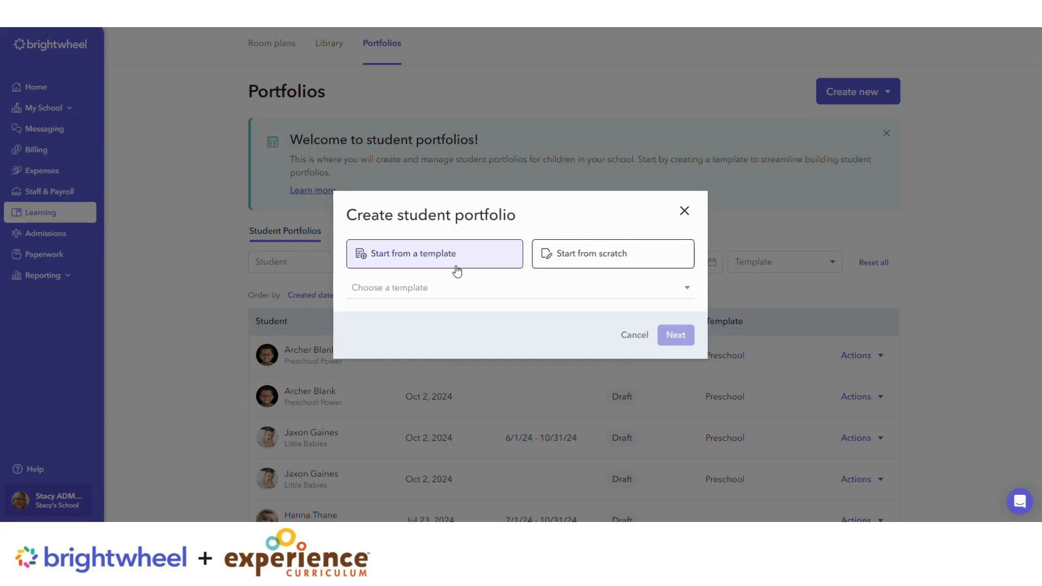
mouse_move(627, 266)
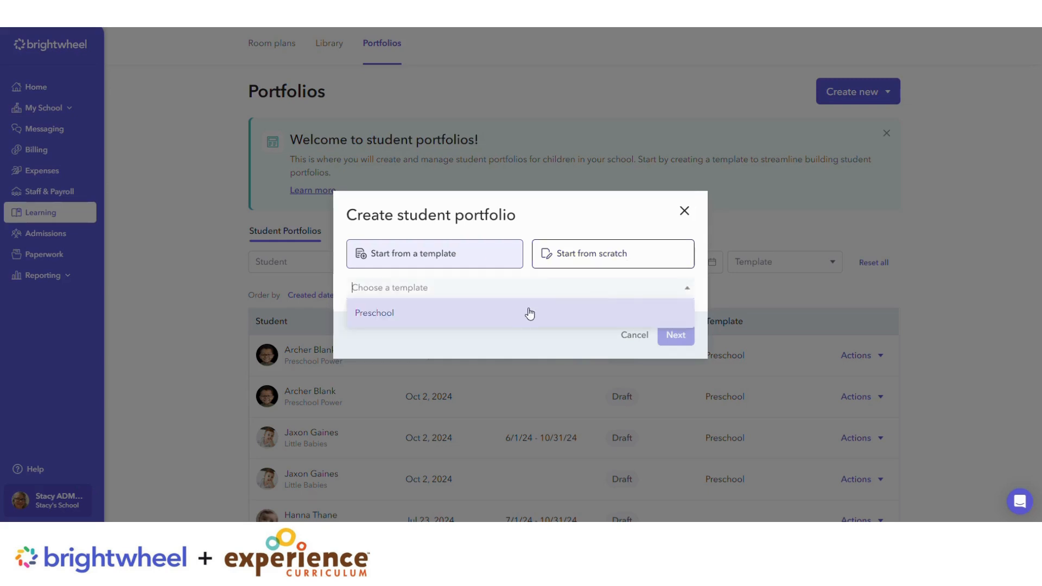
click(398, 313)
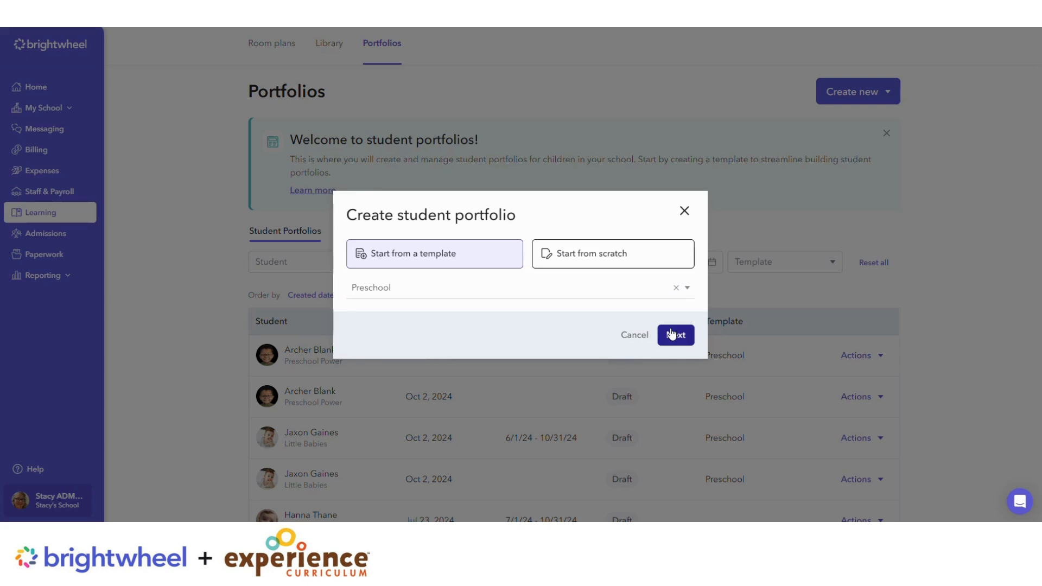
click(674, 336)
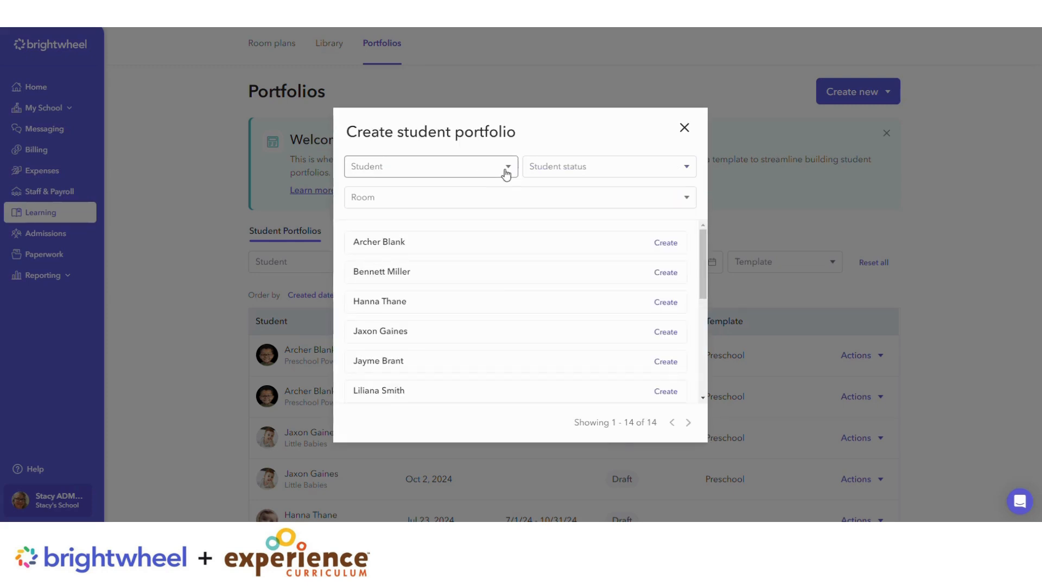
click(430, 166)
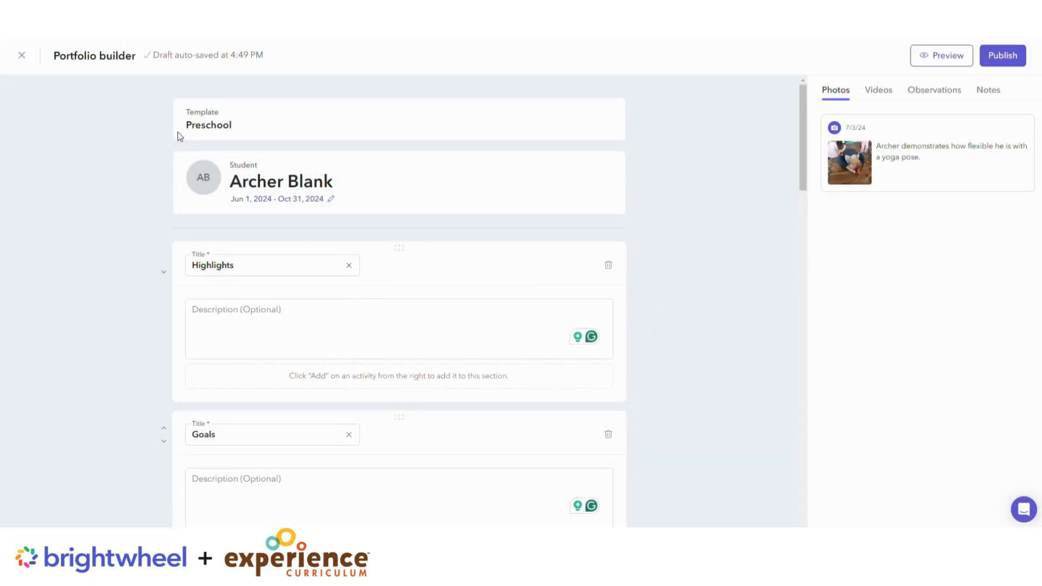
mouse_move(365, 243)
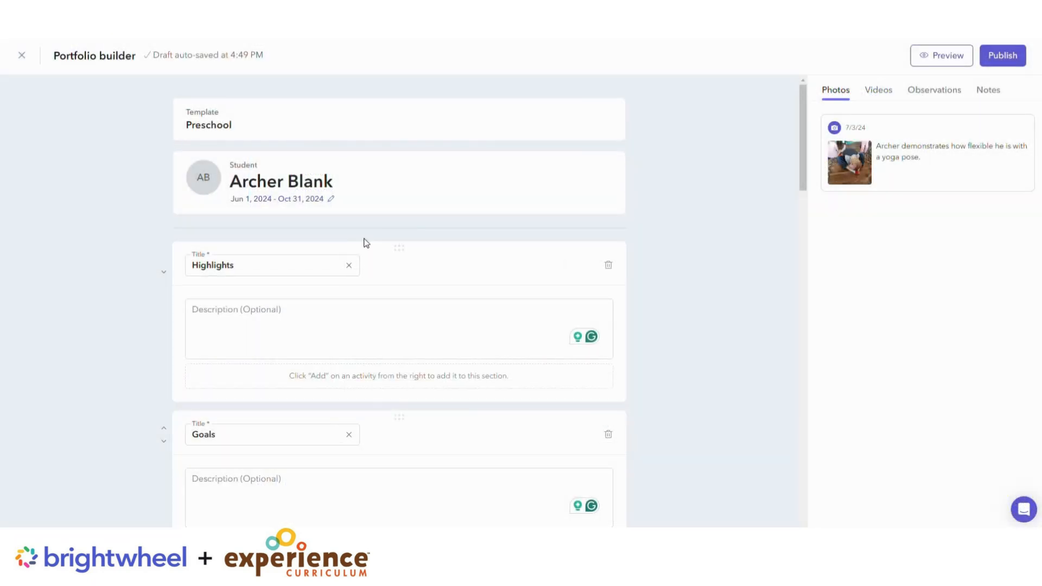
click(330, 198)
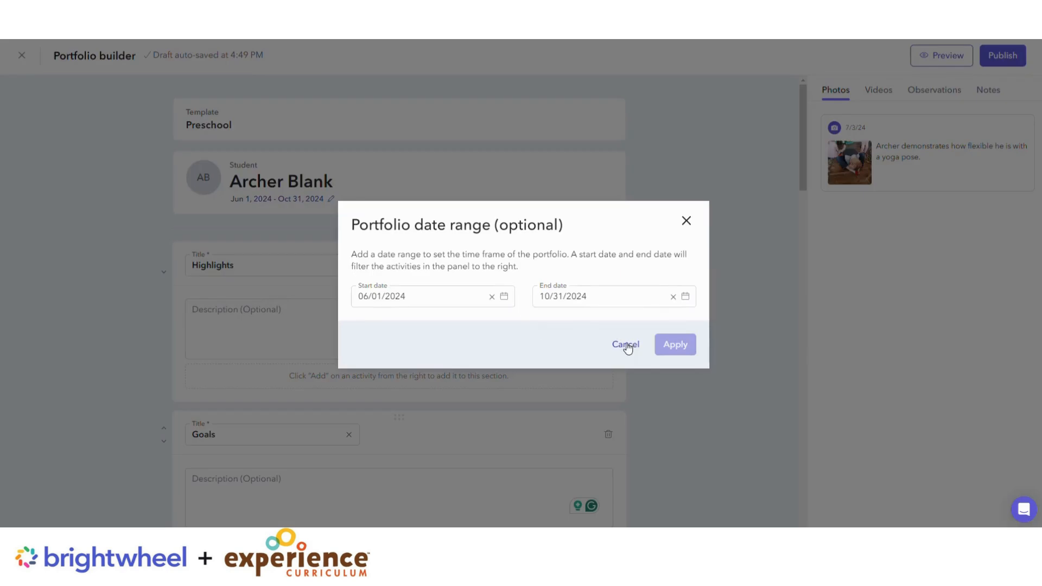
click(625, 344)
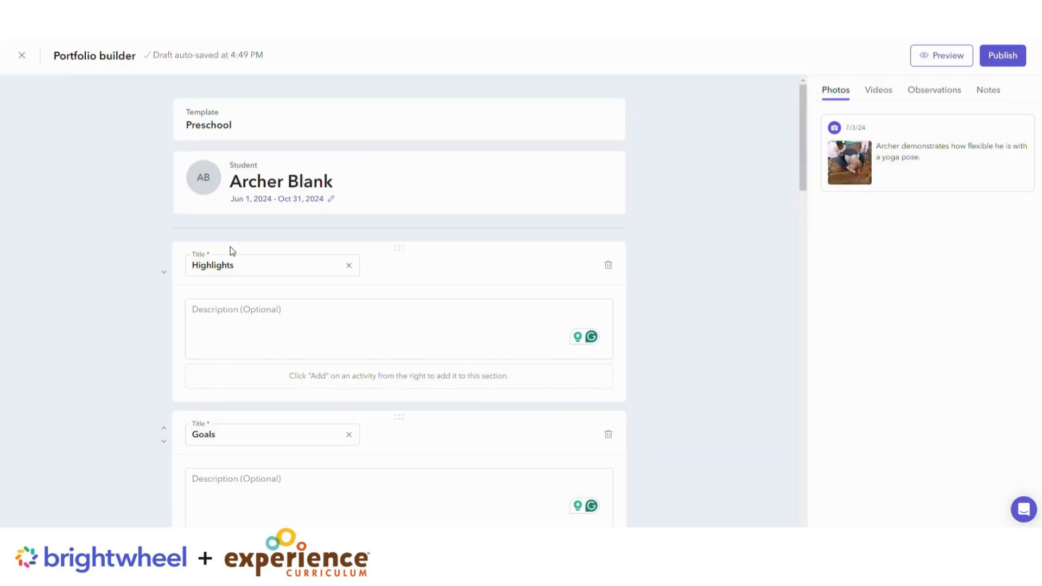
mouse_move(911, 230)
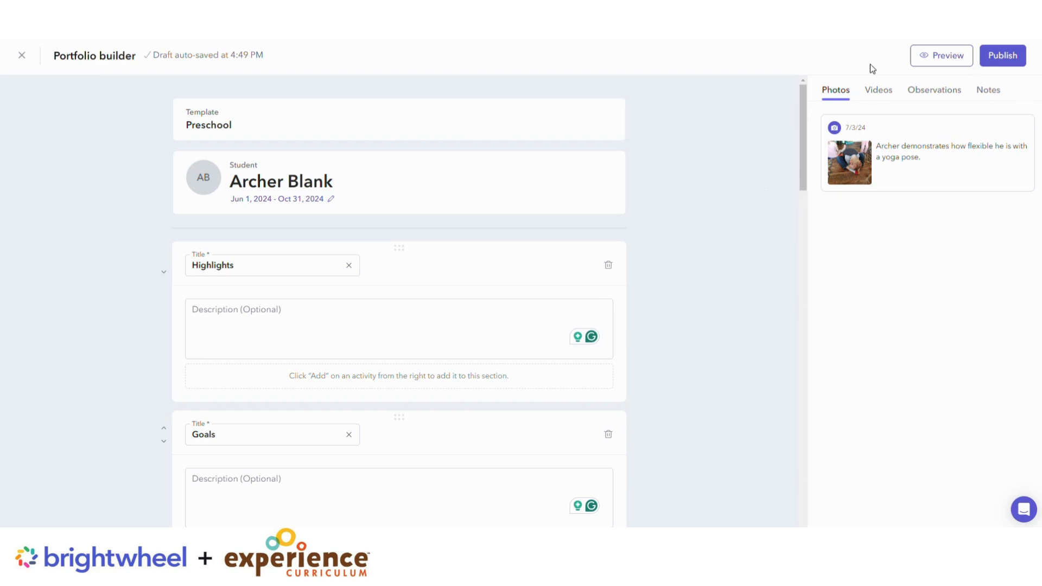
Browse the activity tabs and add the yoga pose photo to Social Emotional Development.
click(300, 329)
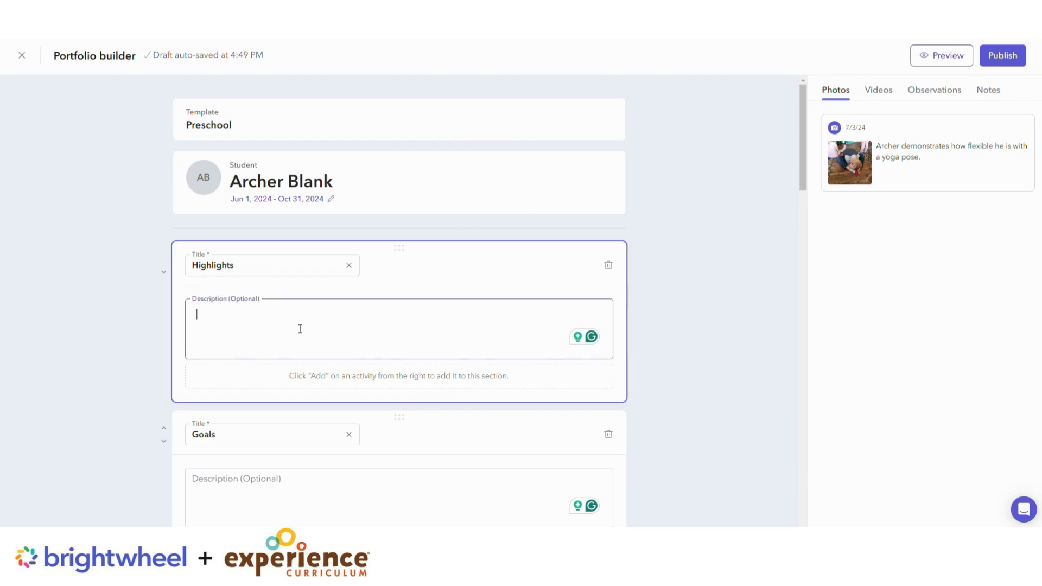
scroll(down, 3)
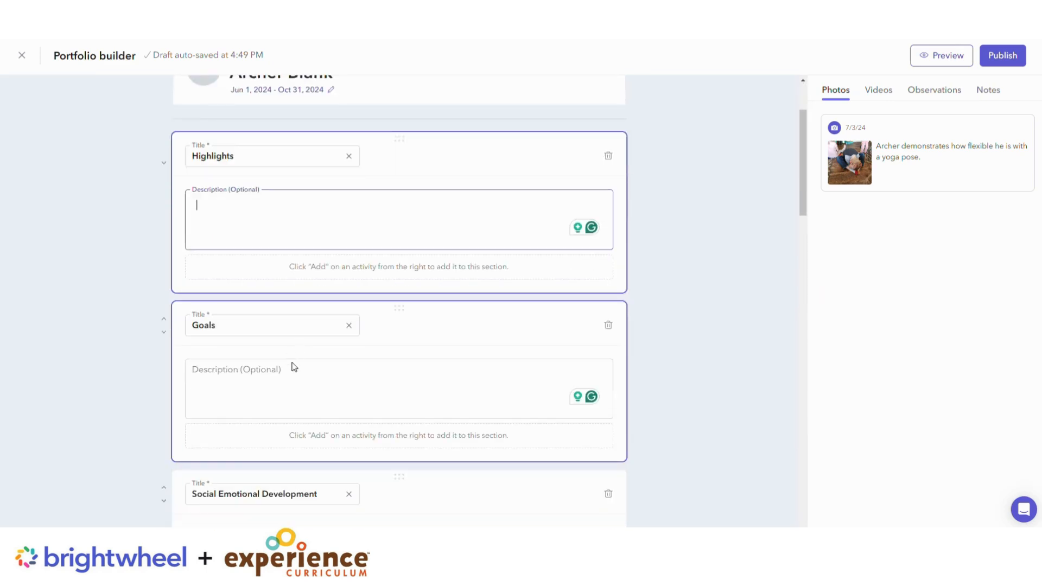
scroll(down, 3)
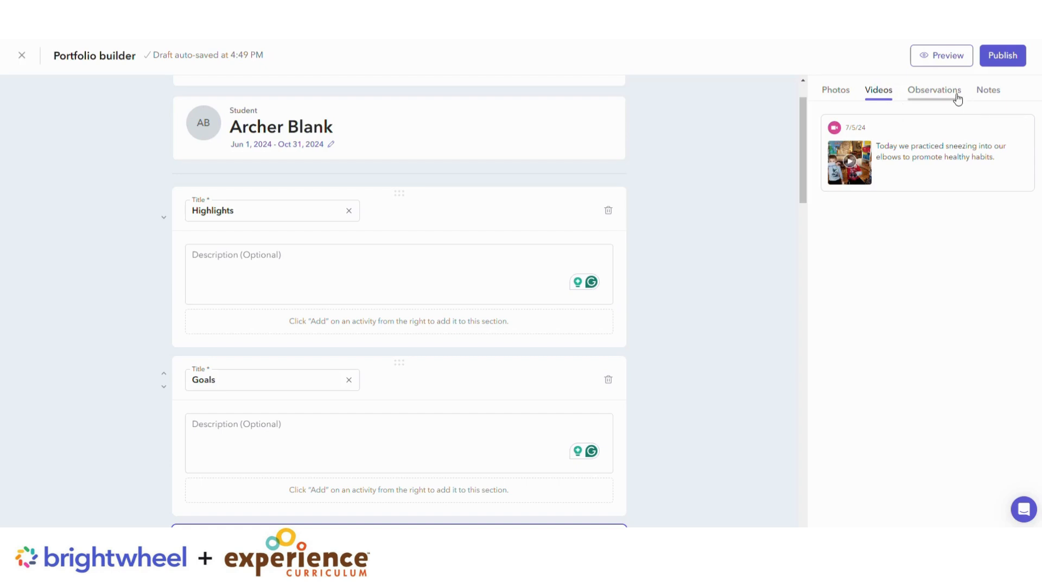
click(988, 90)
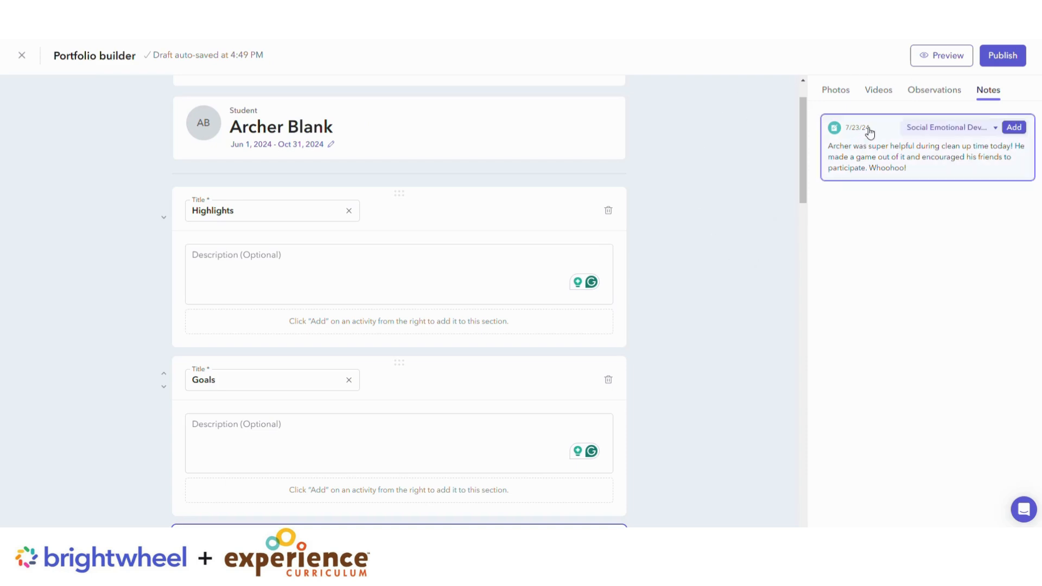
click(834, 90)
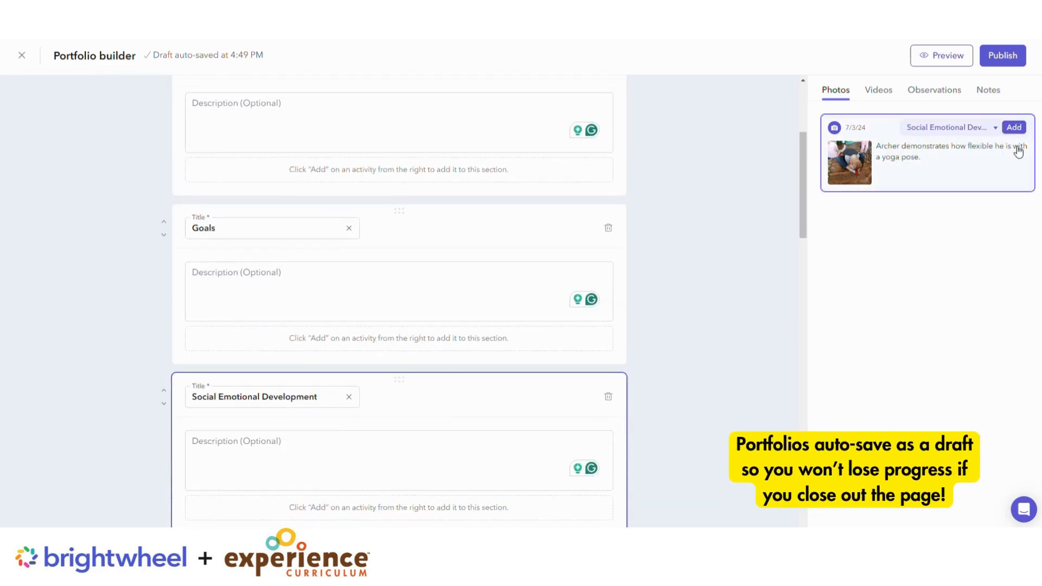
click(1014, 127)
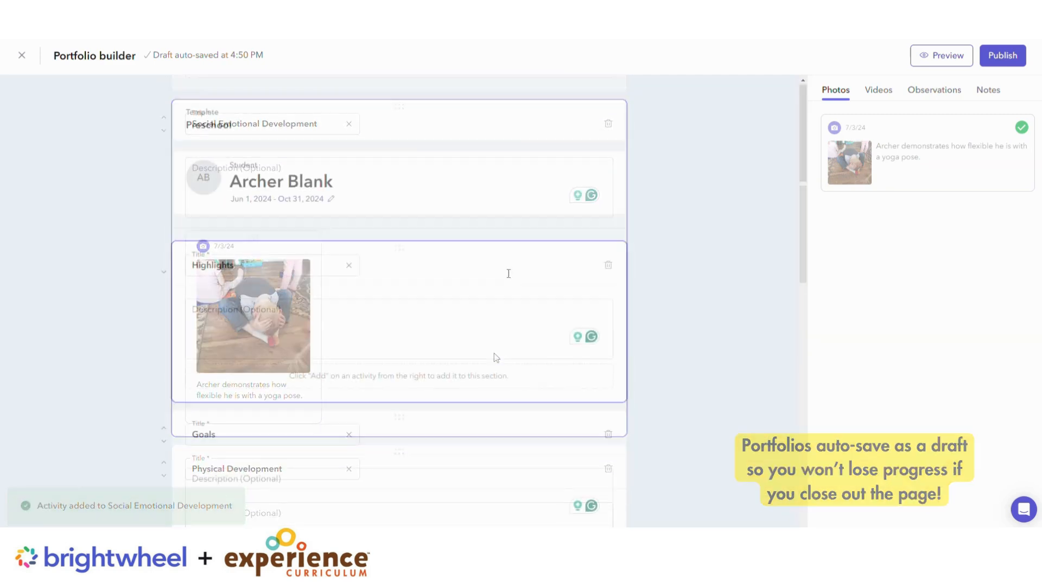
Preview Archer's portfolio with the yoga photo, then return to the builder.
click(940, 56)
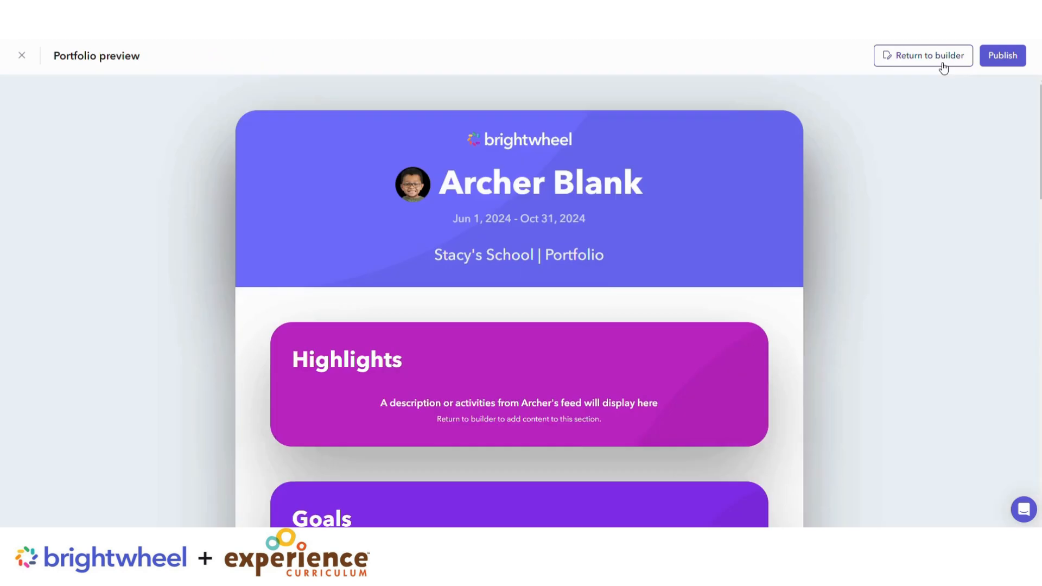
scroll(down, 3)
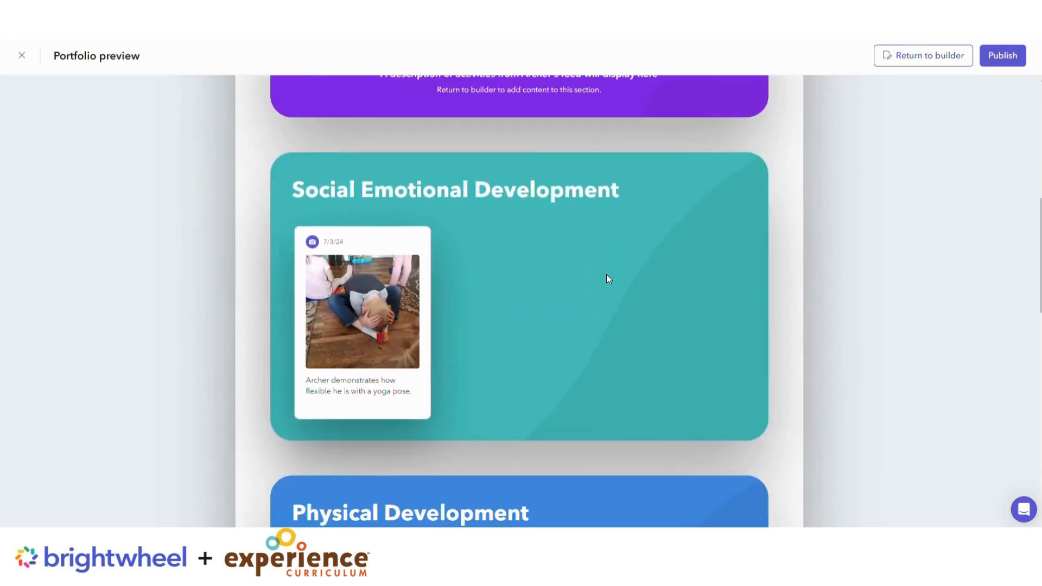
scroll(down, 3)
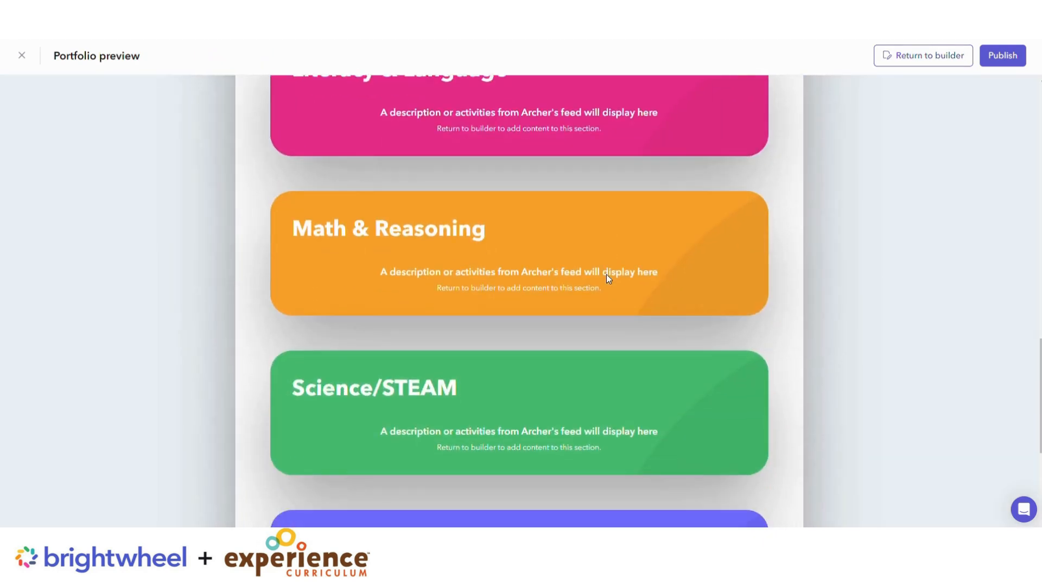
scroll(down, 3)
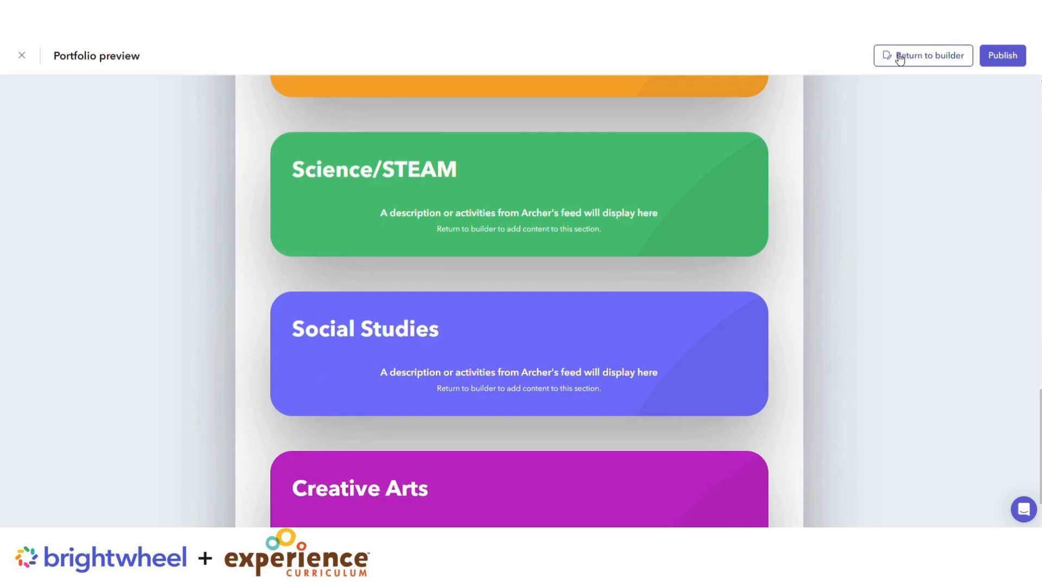
click(923, 55)
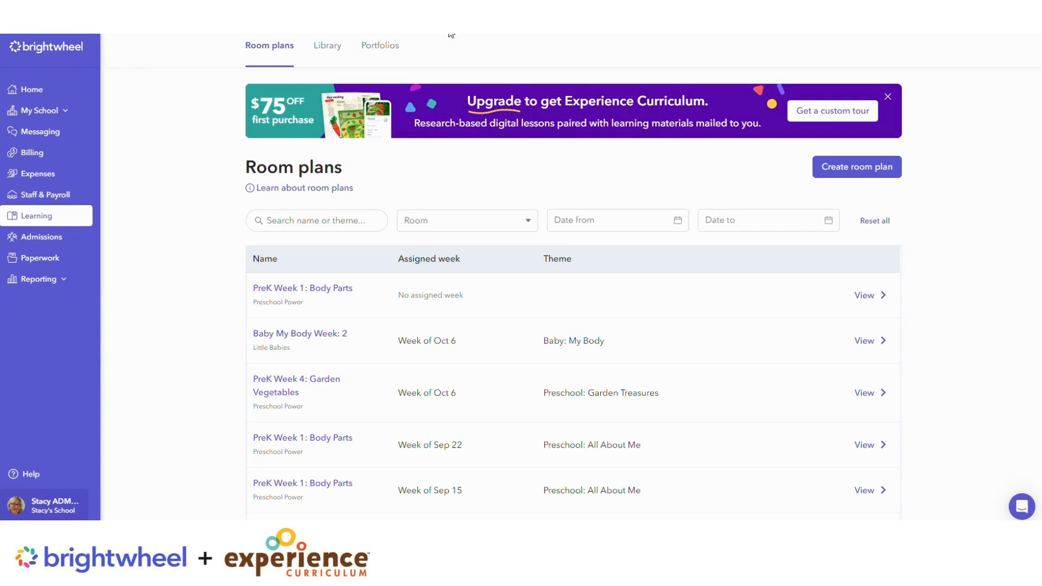
mouse_move(426, 60)
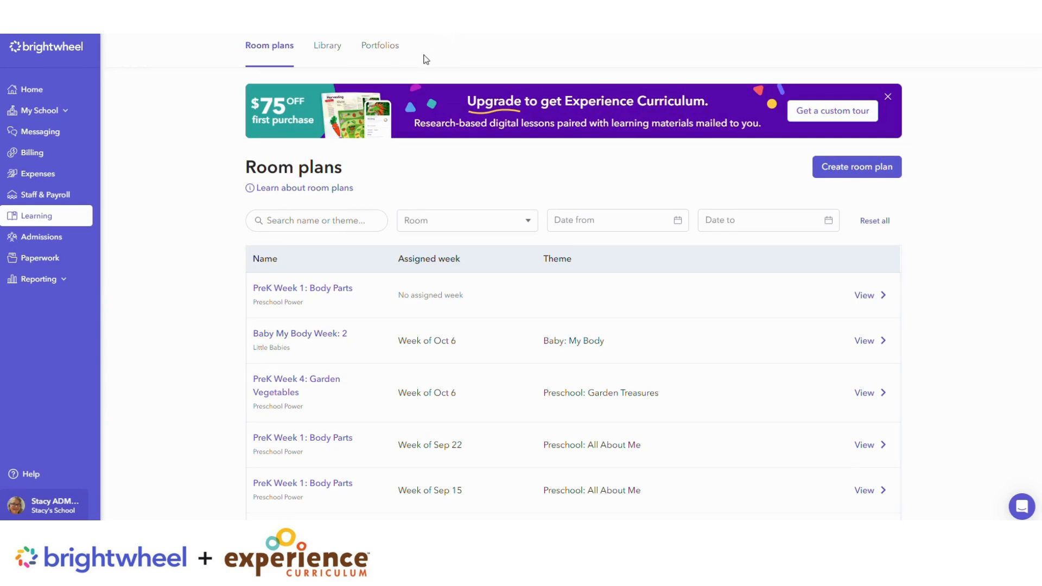
click(380, 45)
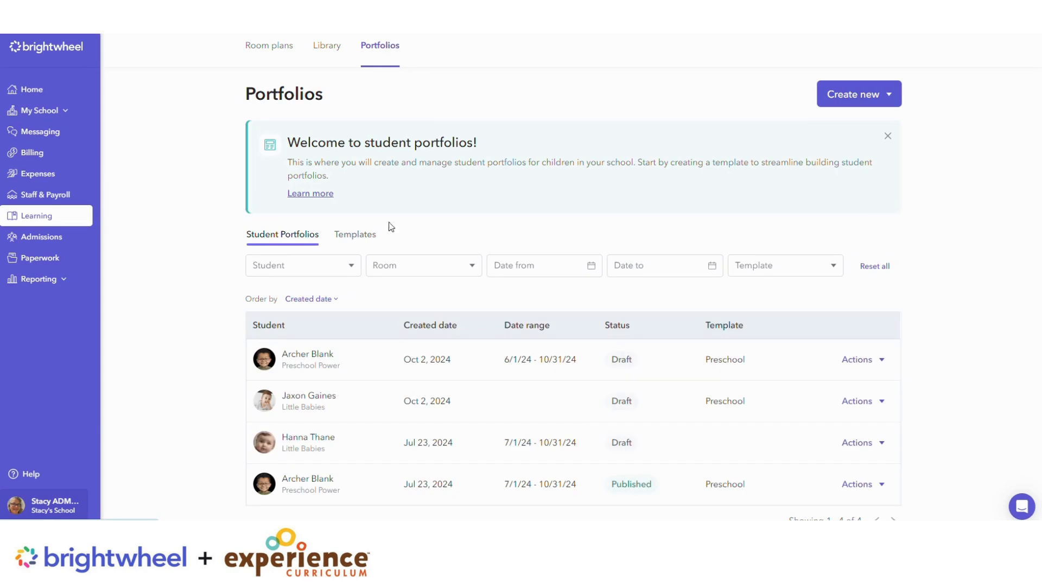
click(860, 359)
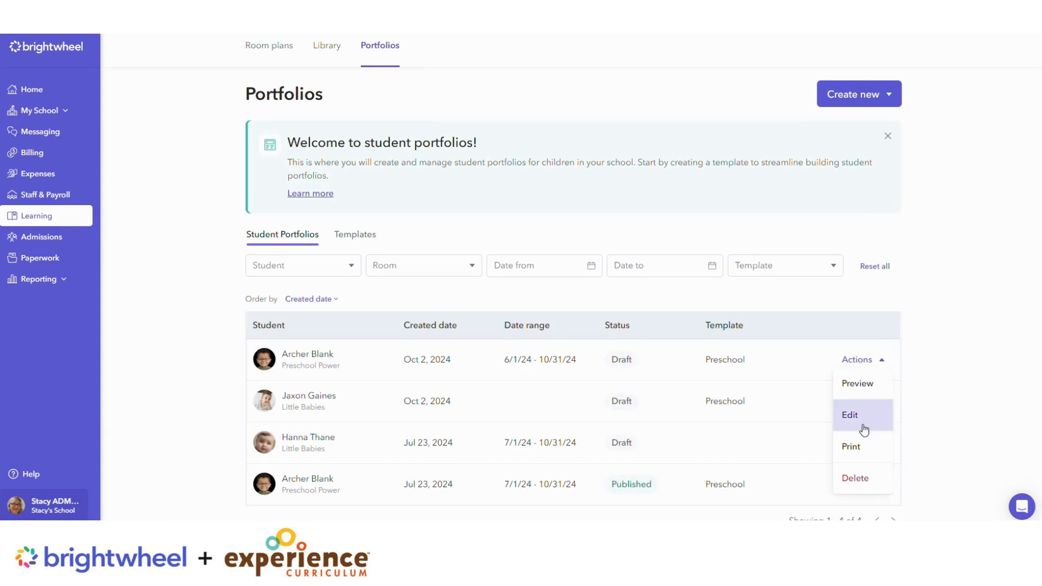
click(849, 415)
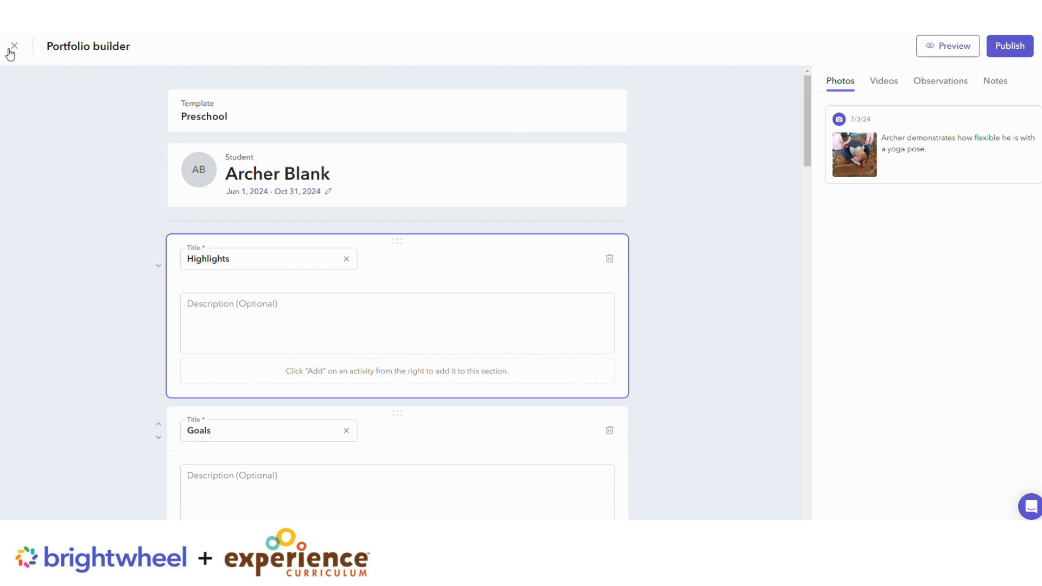
mouse_move(8, 69)
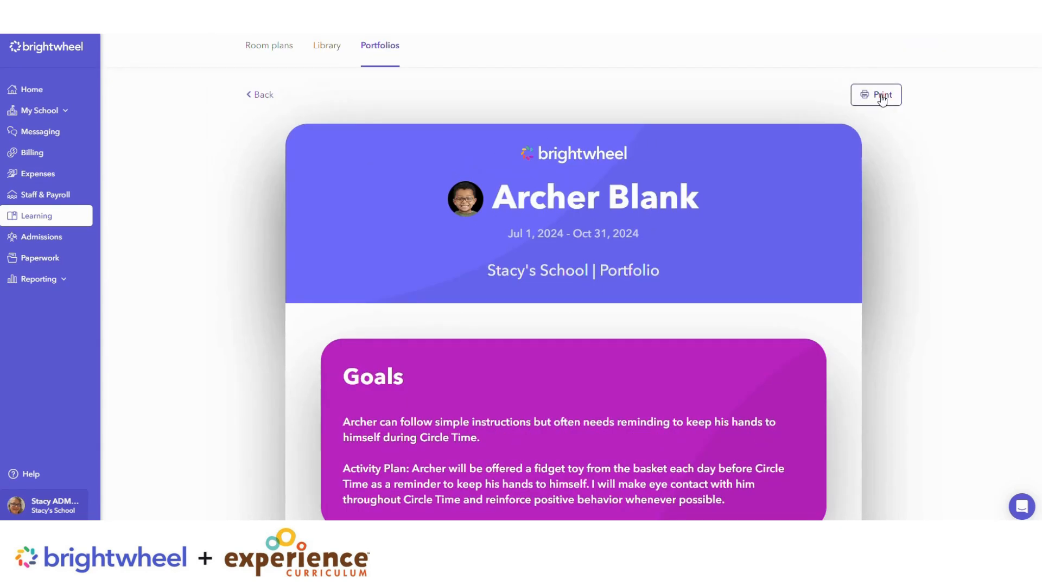
click(876, 95)
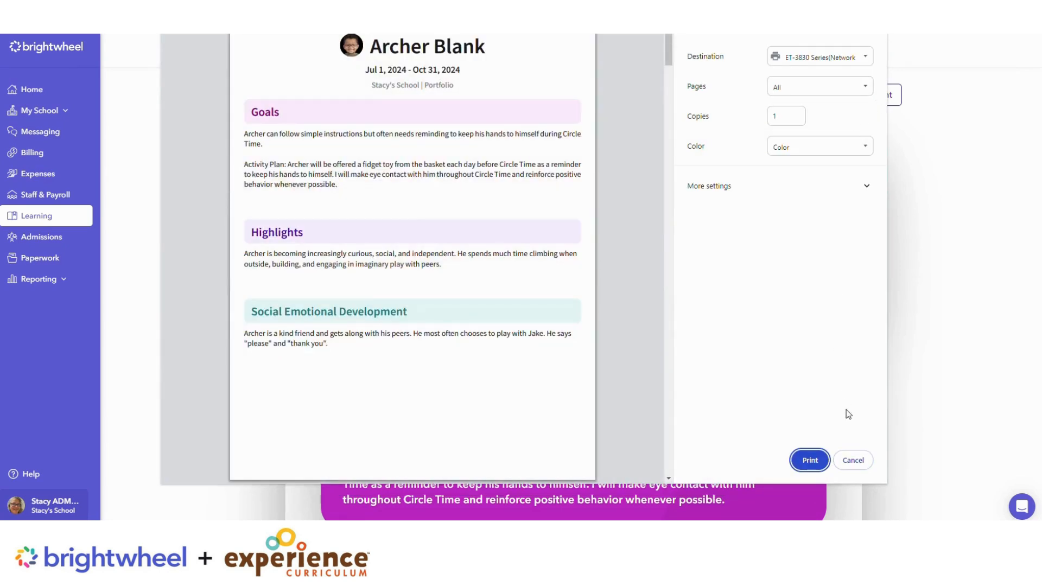
scroll(down, 3)
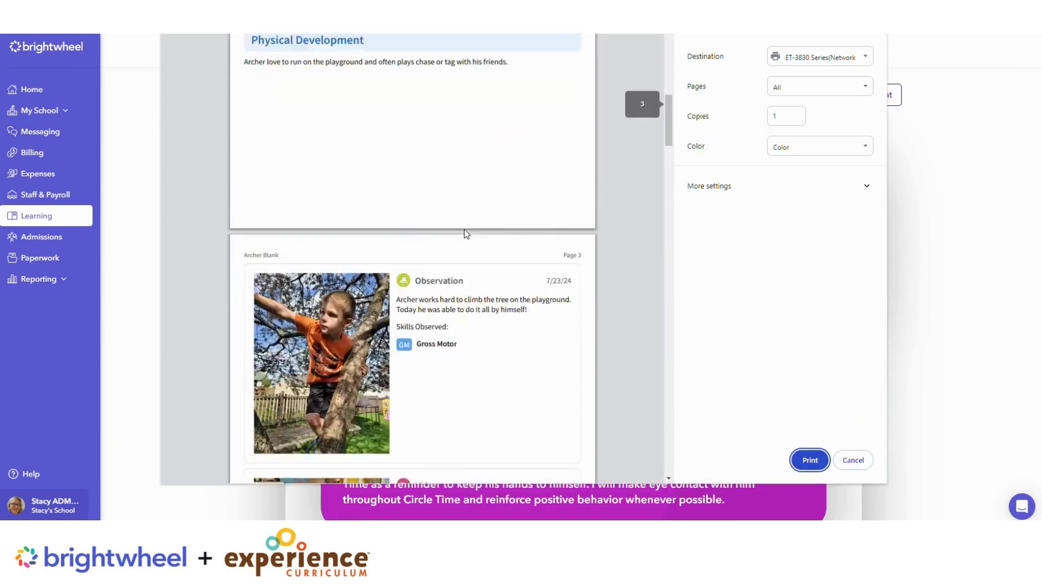
click(853, 461)
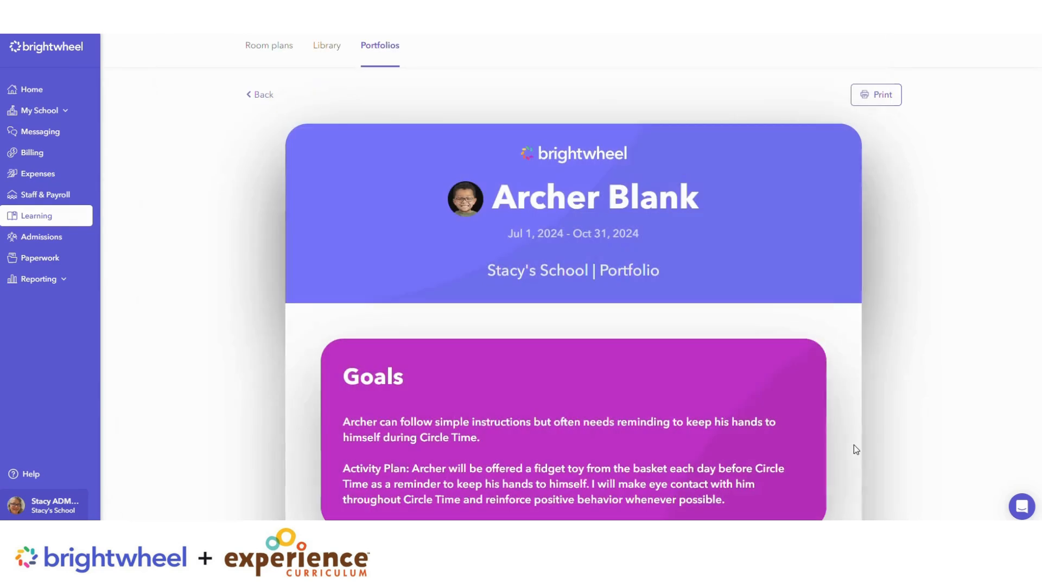
click(31, 89)
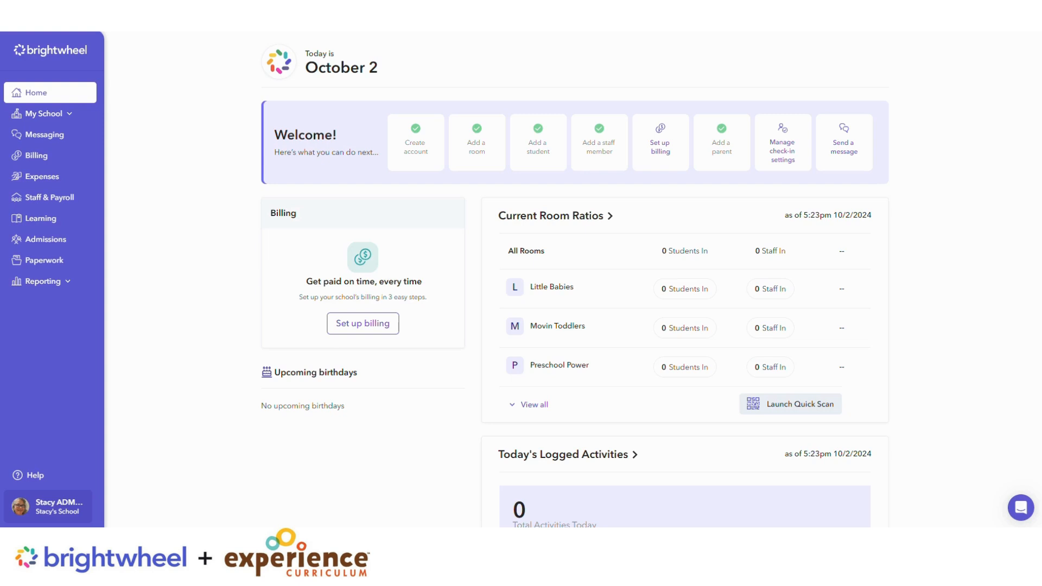
mouse_move(114, 209)
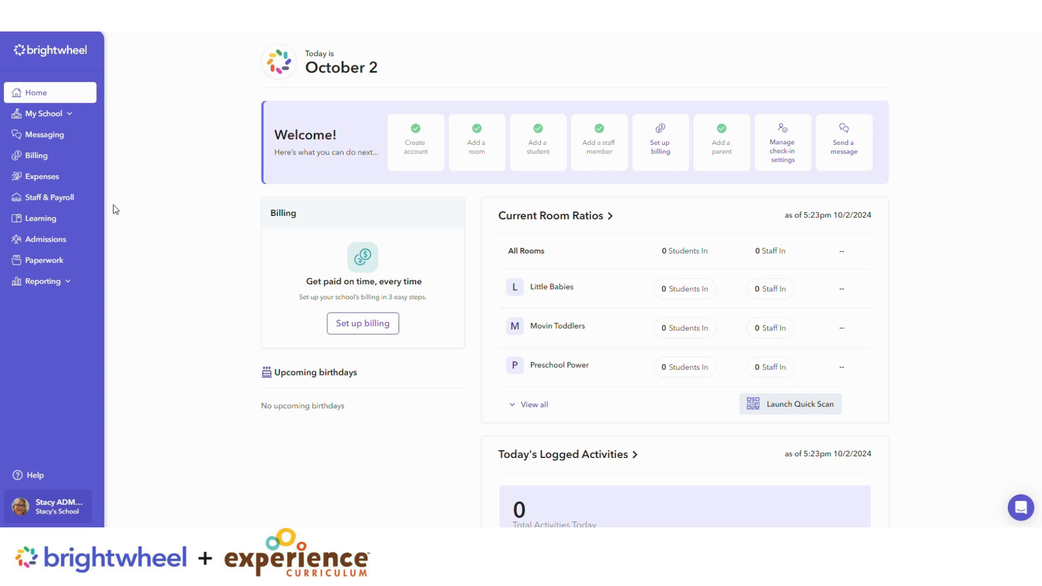
From Learning > Portfolios, start a new blank portfolio Template.
click(41, 218)
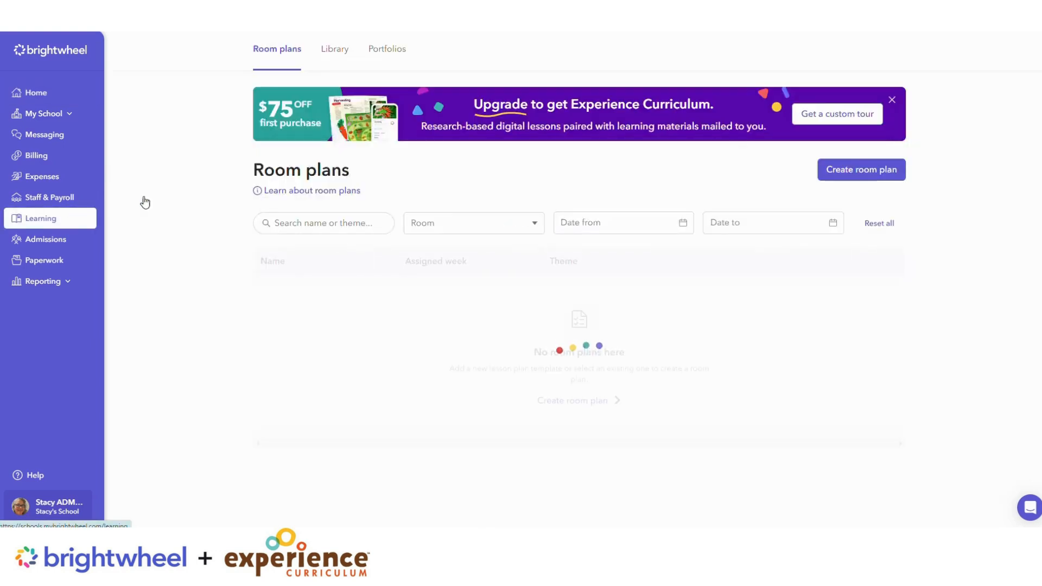
click(382, 49)
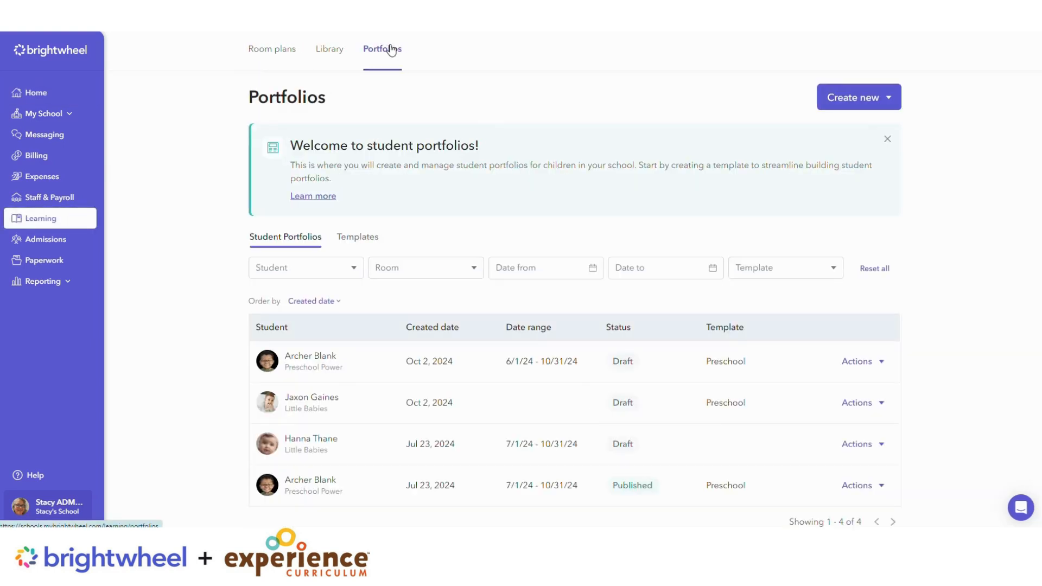
click(858, 96)
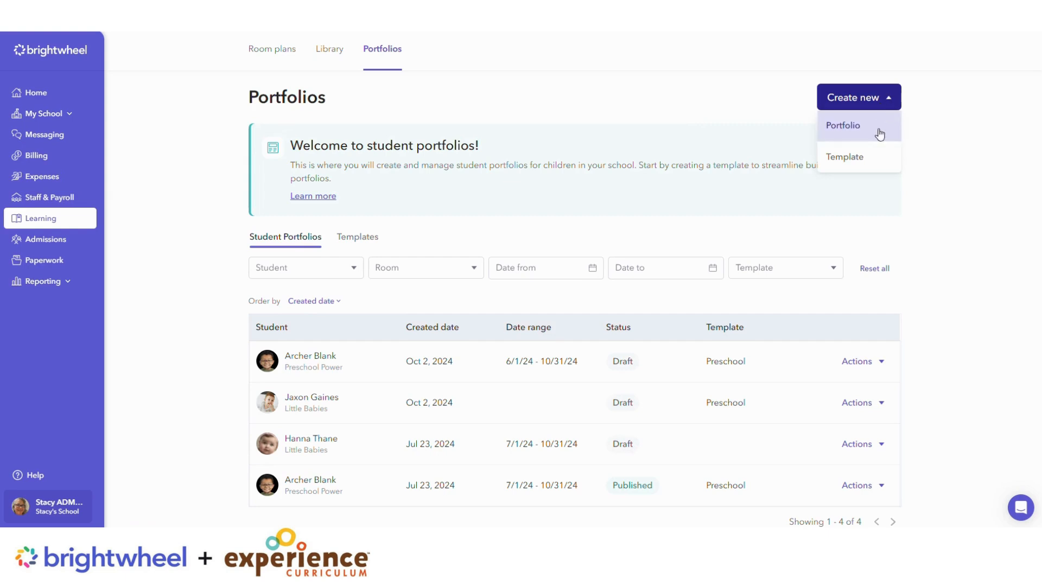
click(844, 156)
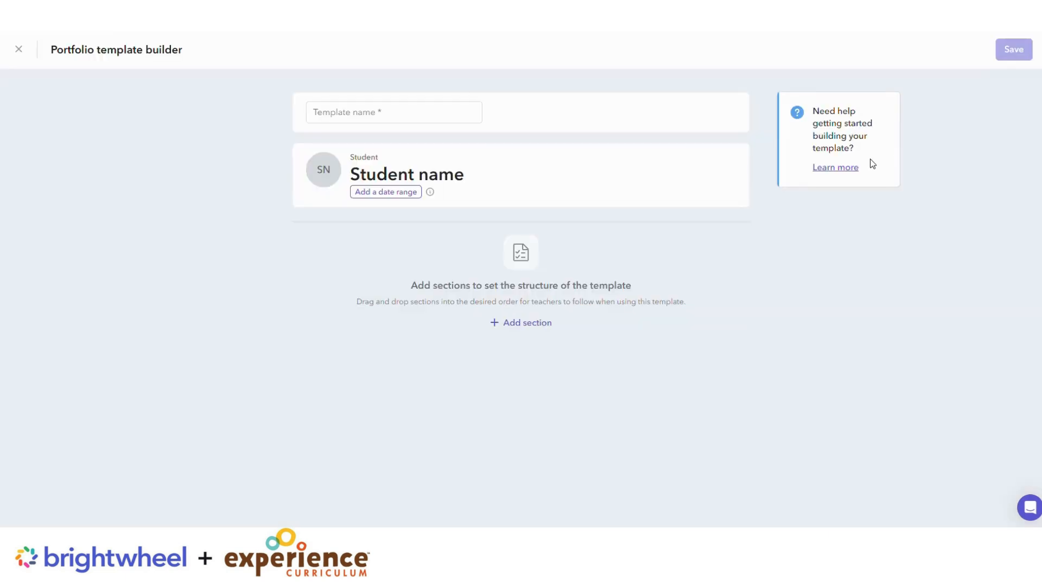
Name the template PreschoolABC and add a Hightlights section.
click(393, 112)
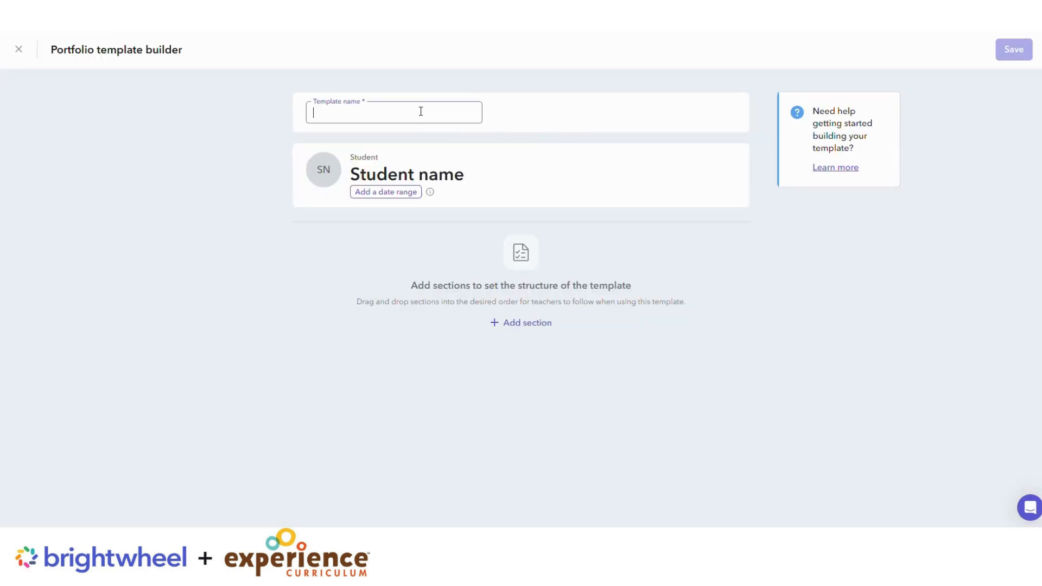
text(PreschoolABC)
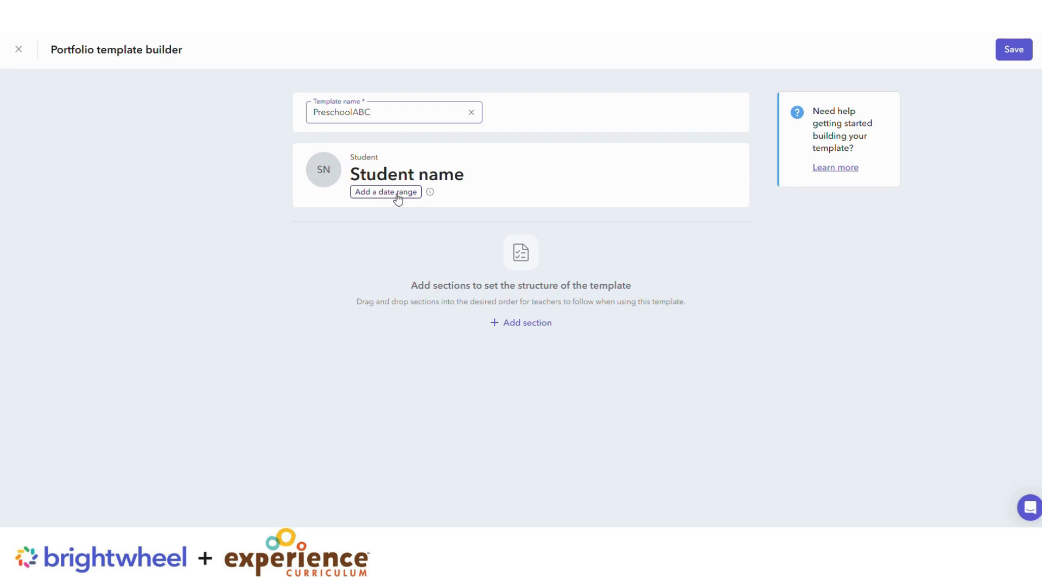
click(520, 322)
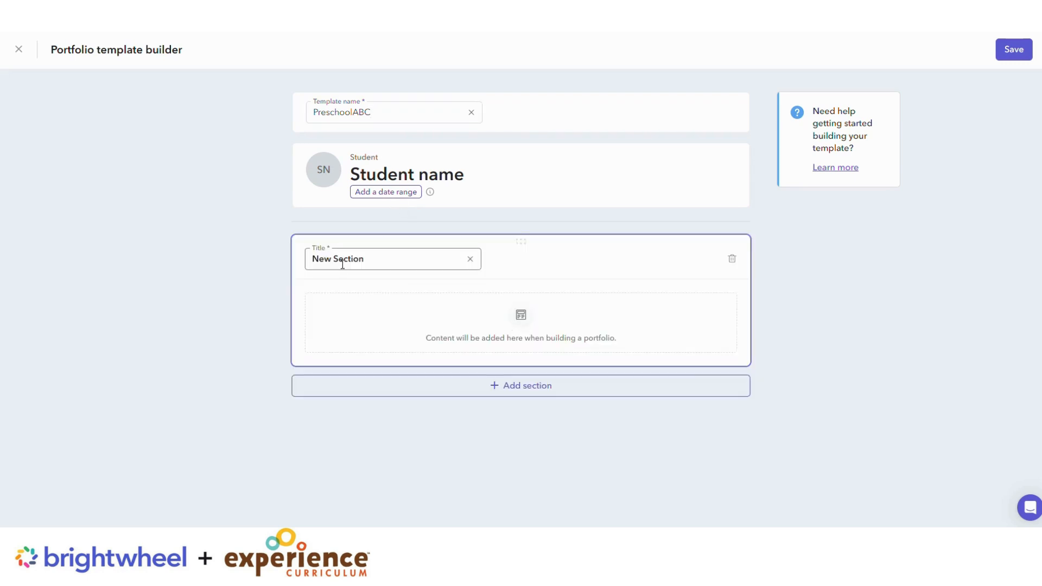
text(Hightlights)
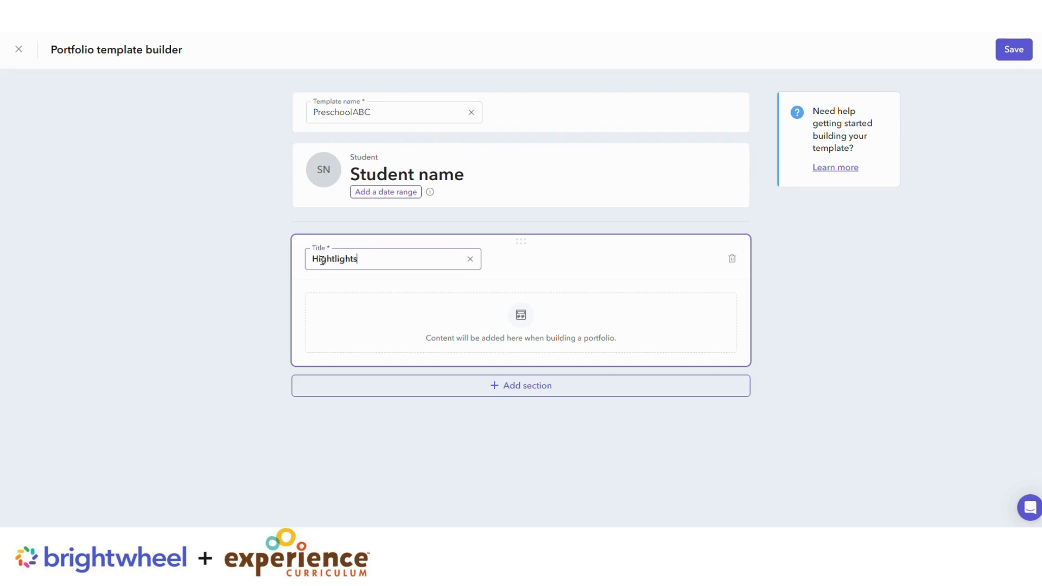
mouse_move(644, 420)
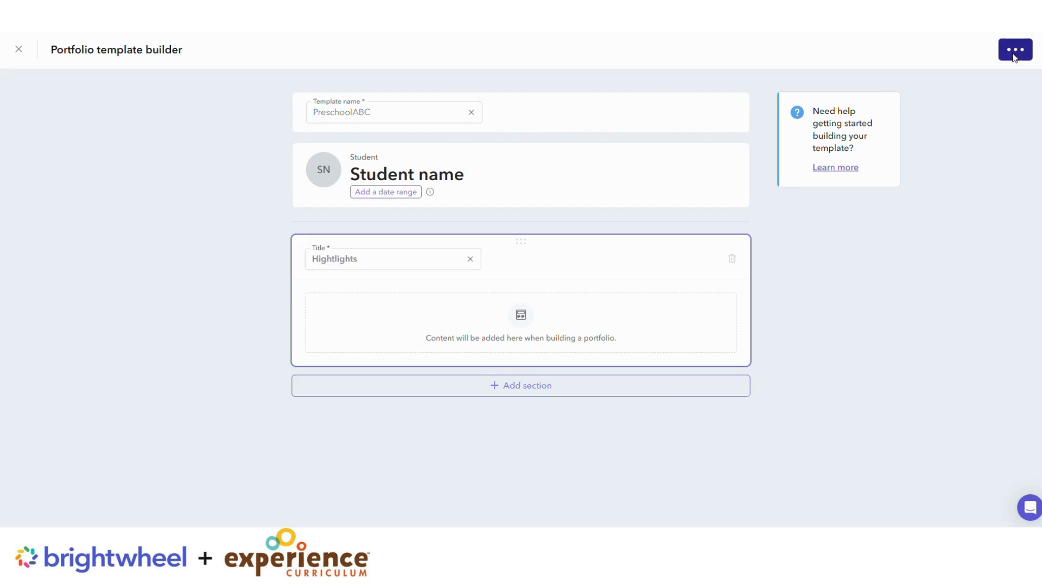
Save the PreschoolABC template and show its Actions menu.
click(18, 49)
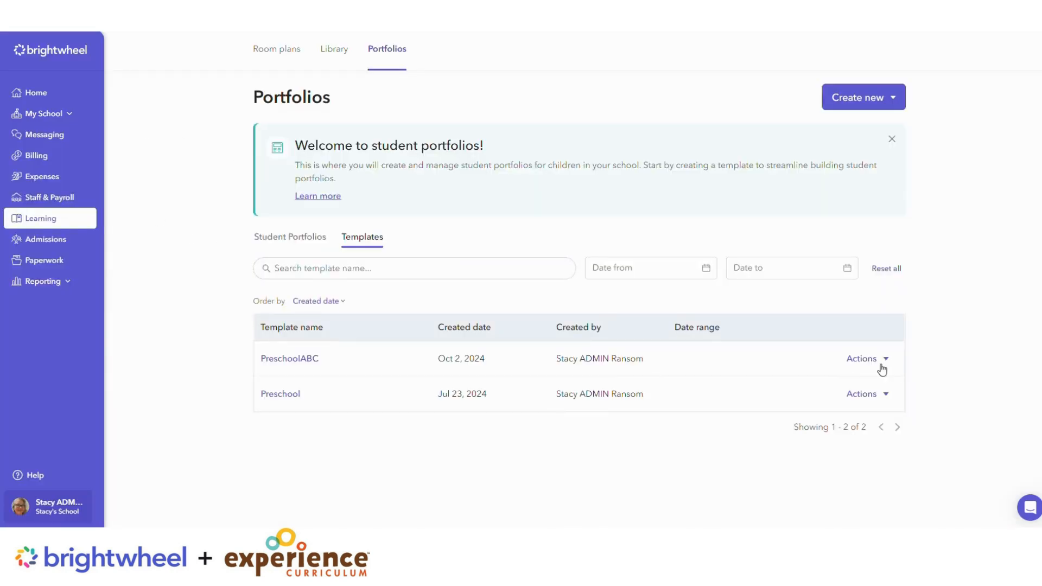
click(864, 358)
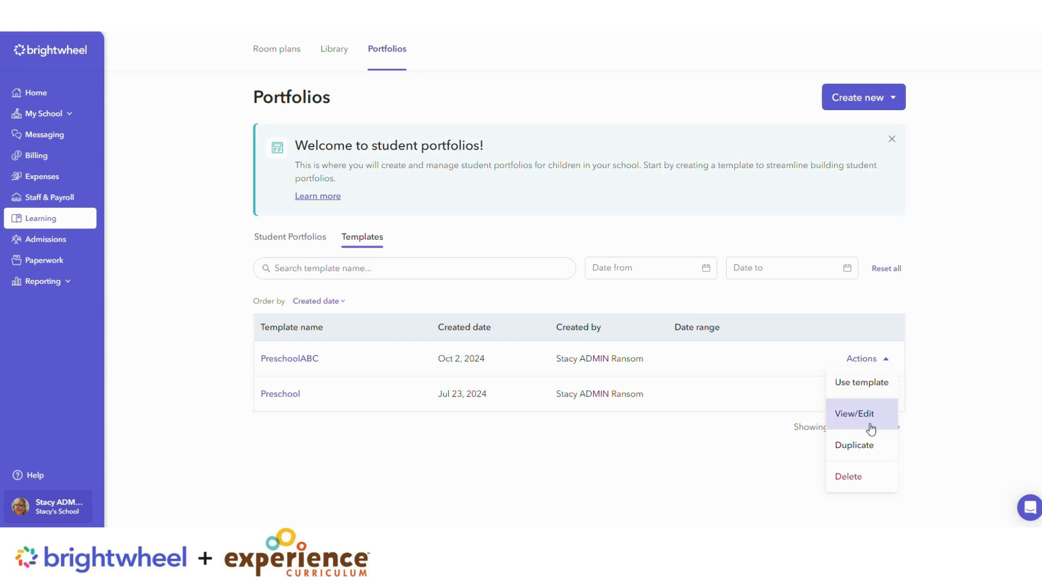
mouse_move(873, 445)
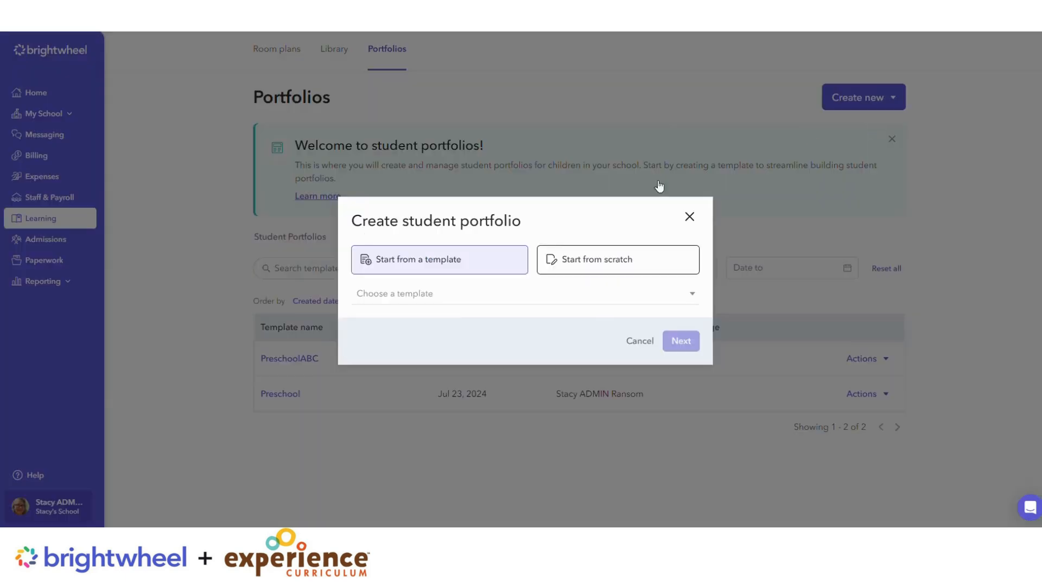
click(524, 293)
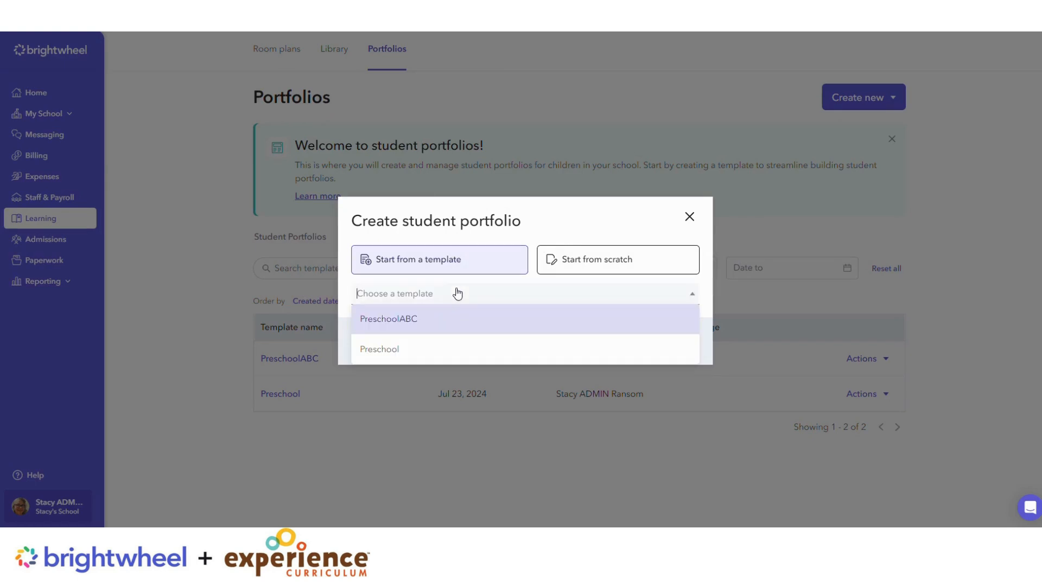
click(389, 319)
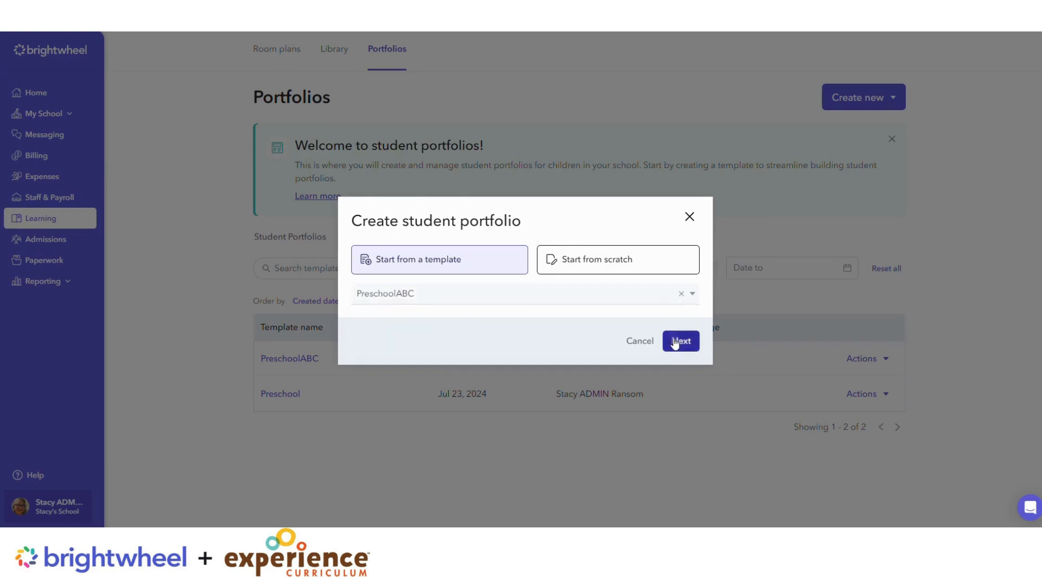
click(680, 341)
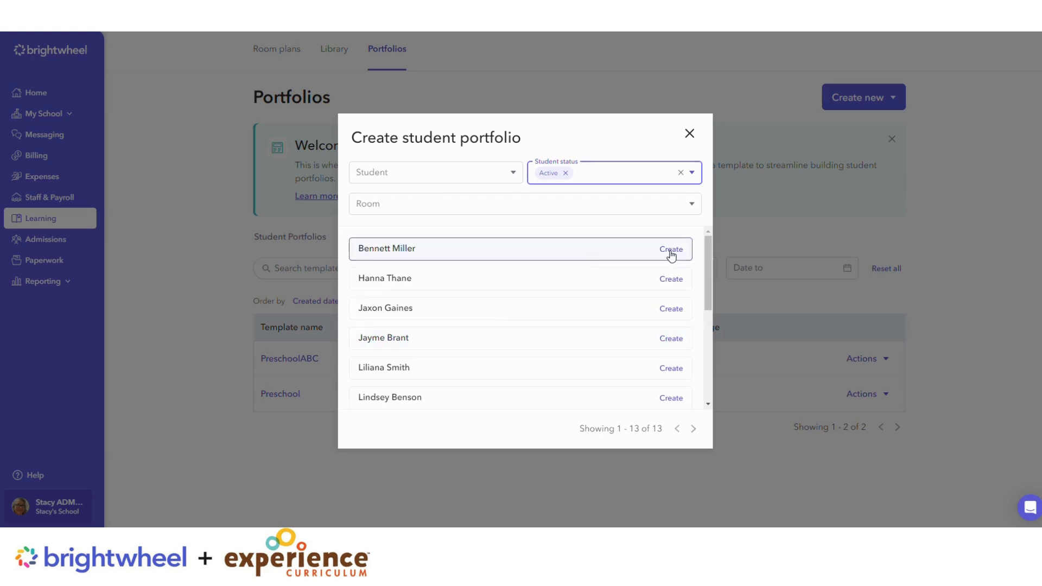
click(671, 249)
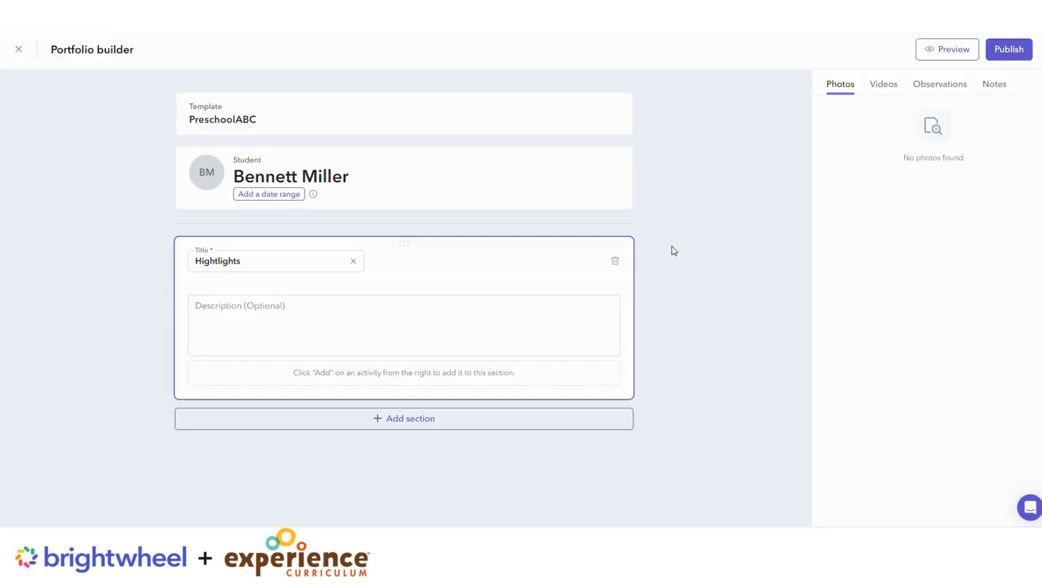
mouse_move(1009, 49)
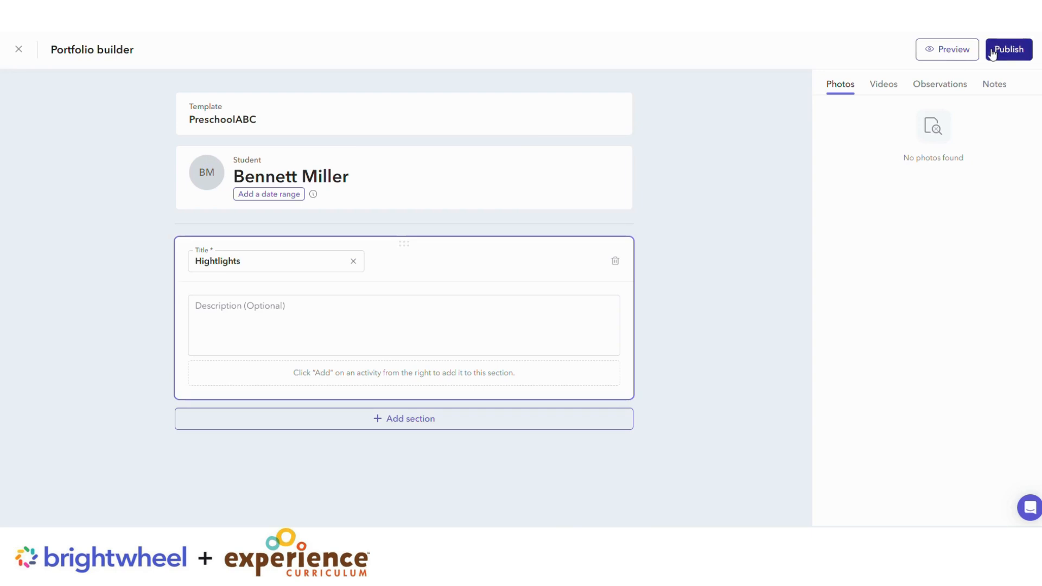